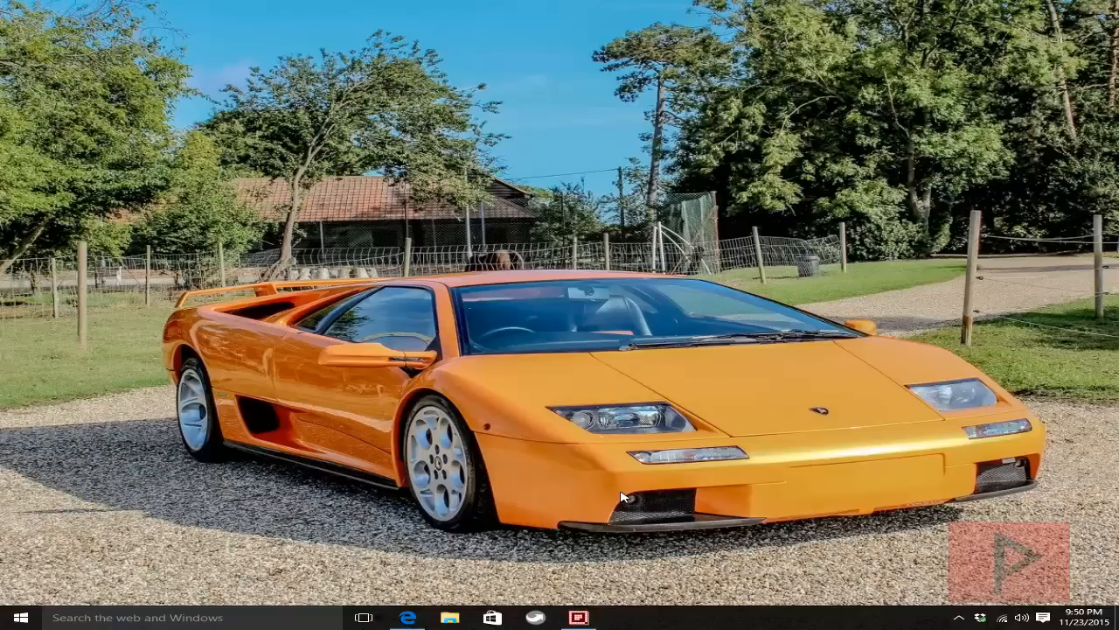
pyautogui.moveTo(525, 499)
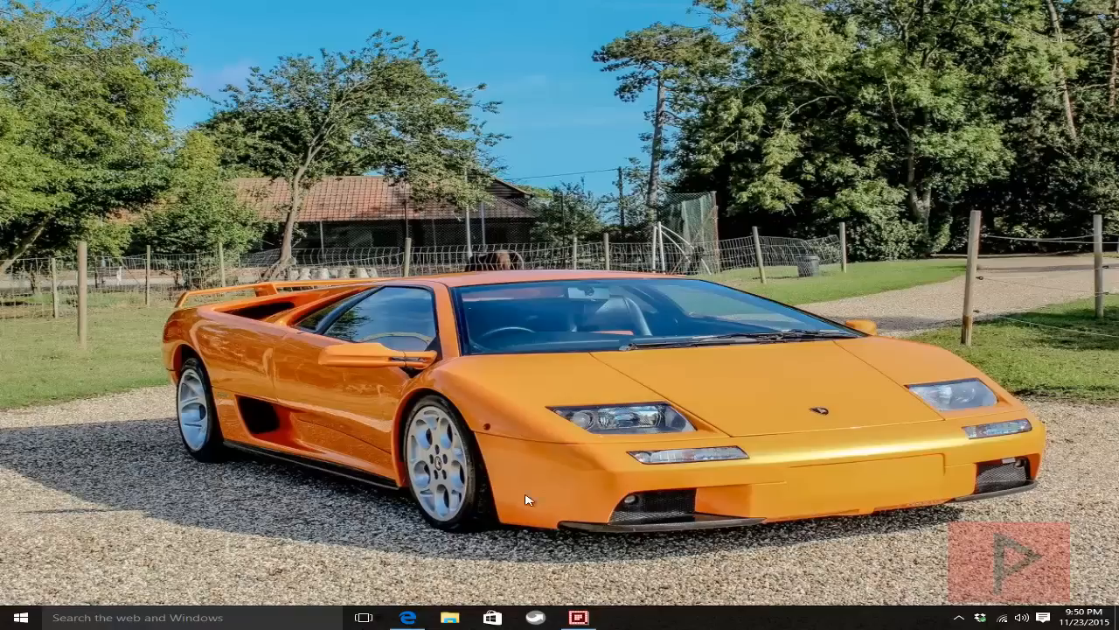
pyautogui.moveTo(455, 577)
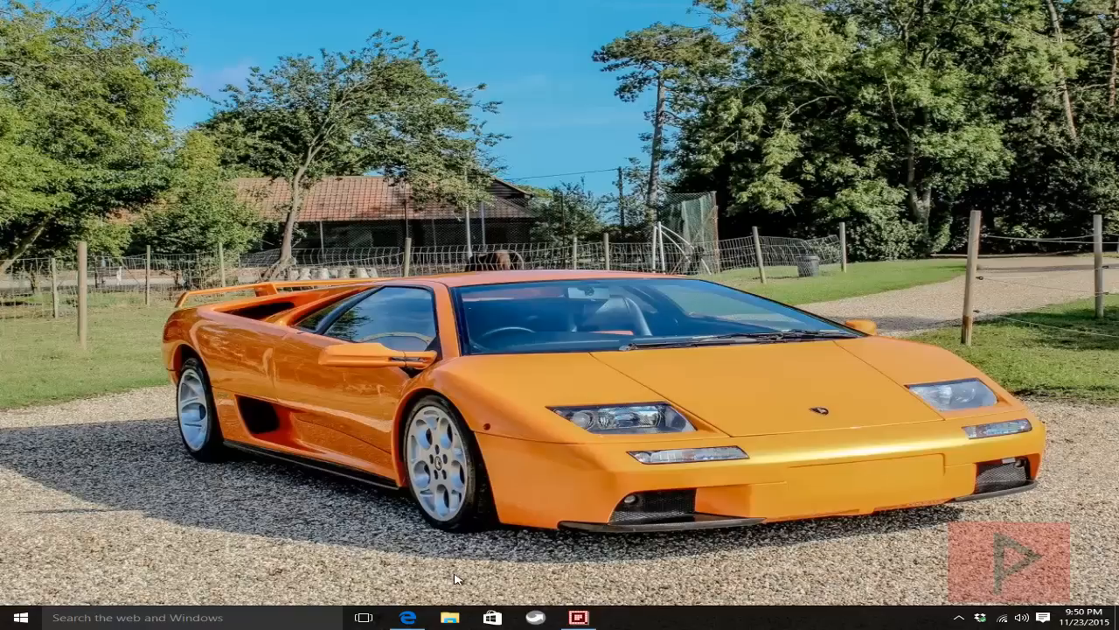
pyautogui.moveTo(455, 603)
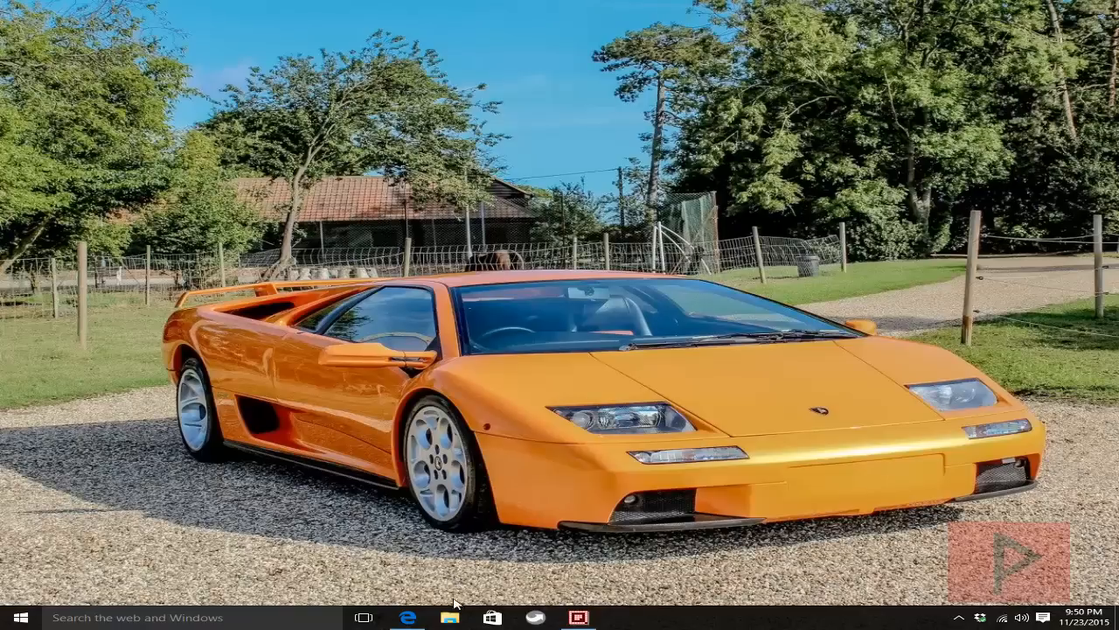
# - Show the Tomato Port Forwarding Basic rule list, scrolling to the mw3 server entry
pyautogui.click(406, 617)
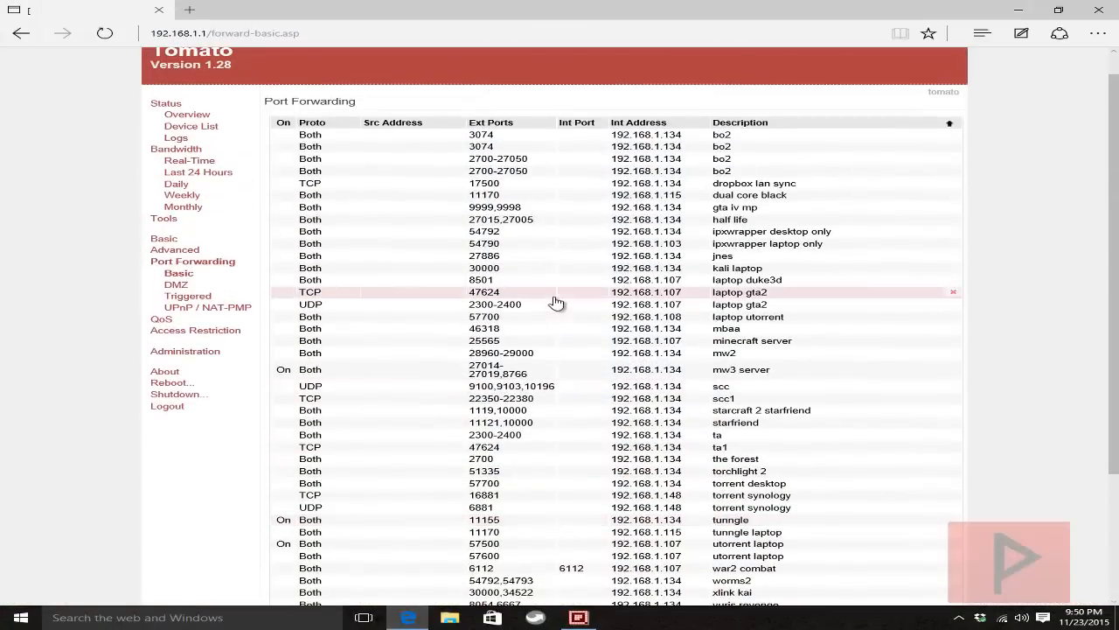
pyautogui.scroll(-3)
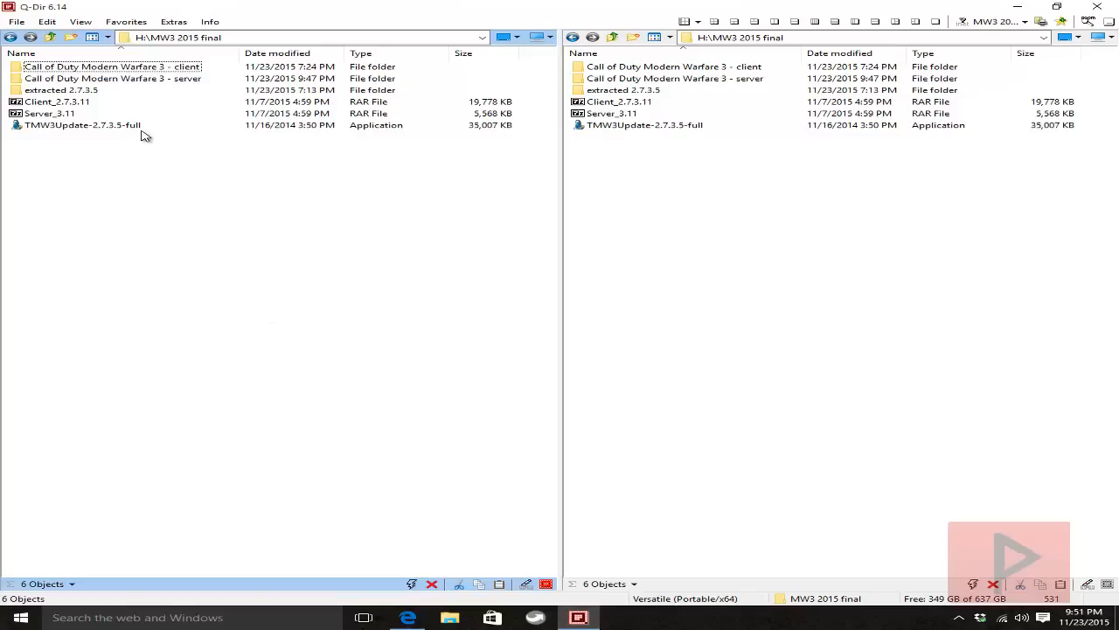
# - Enter the Modern Warfare 3 client folder and copy the Client_2.7.3.11 archive files in, replacing existing ones
pyautogui.click(56, 101)
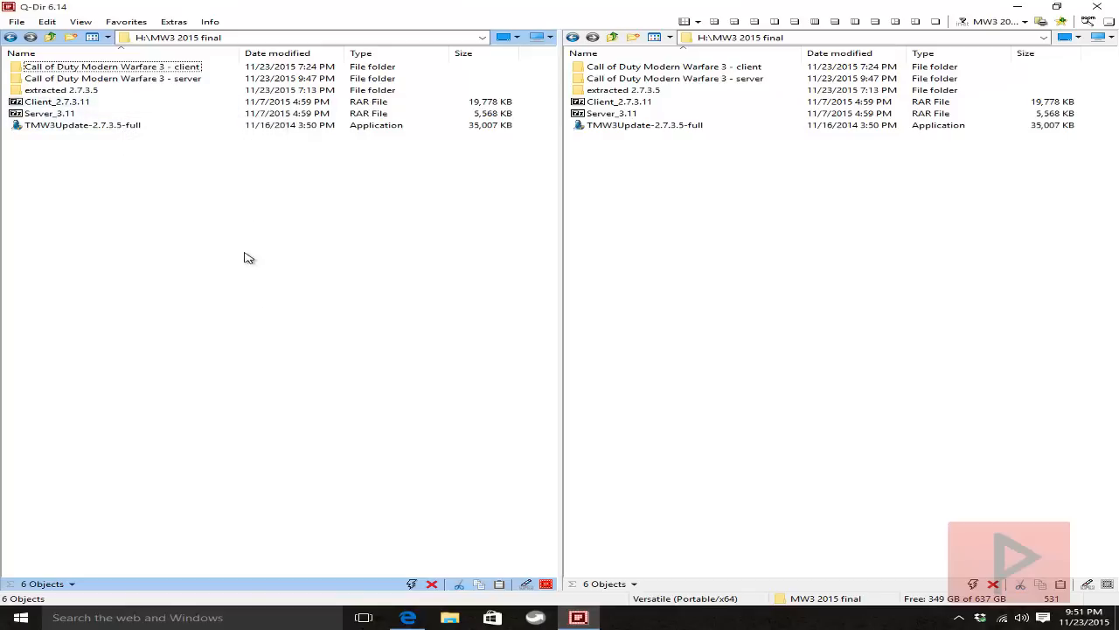
pyautogui.click(114, 77)
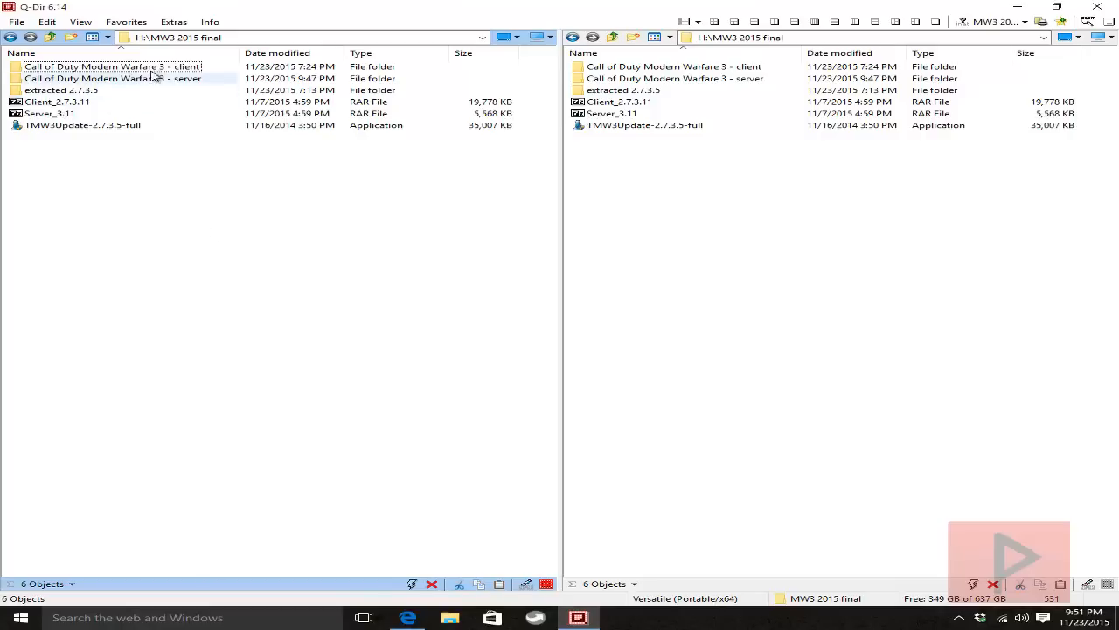
pyautogui.doubleClick(112, 66)
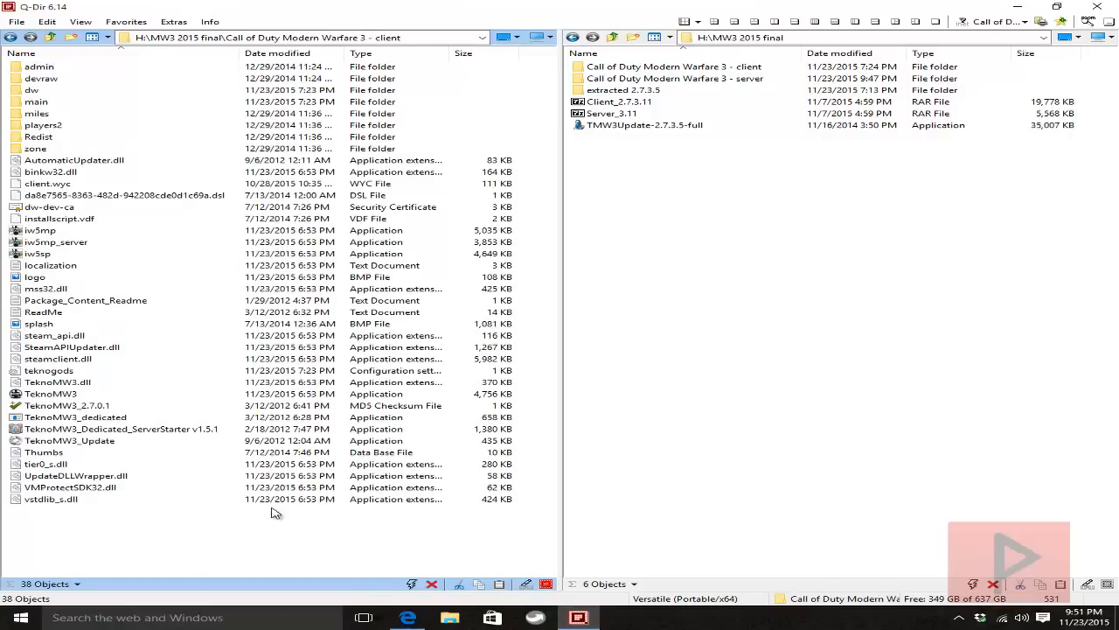
pyautogui.moveTo(319, 388)
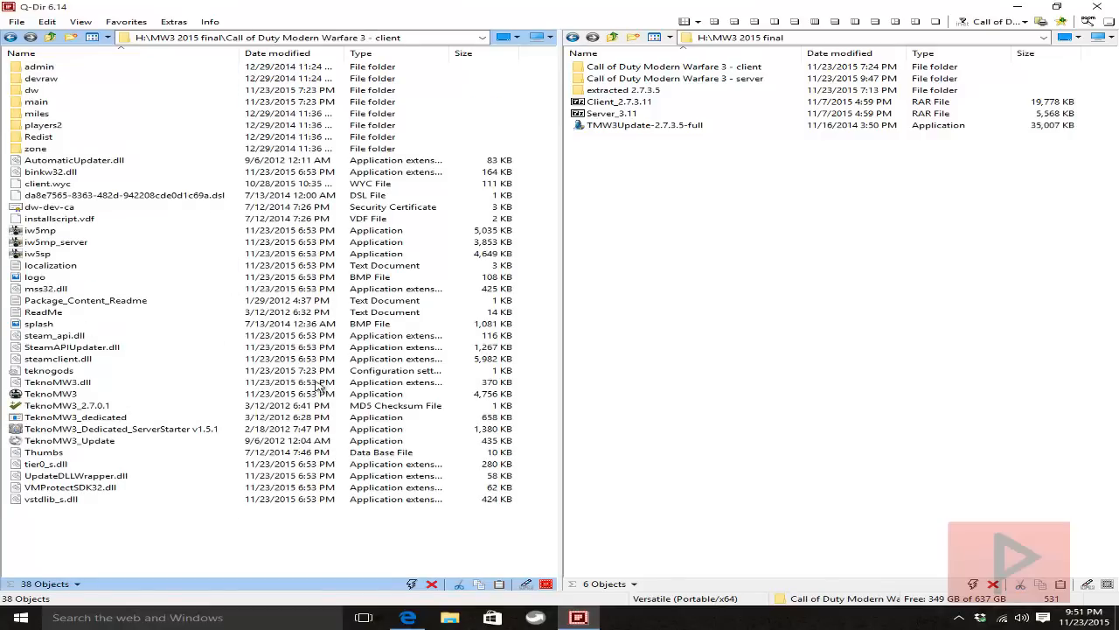
pyautogui.moveTo(234, 549)
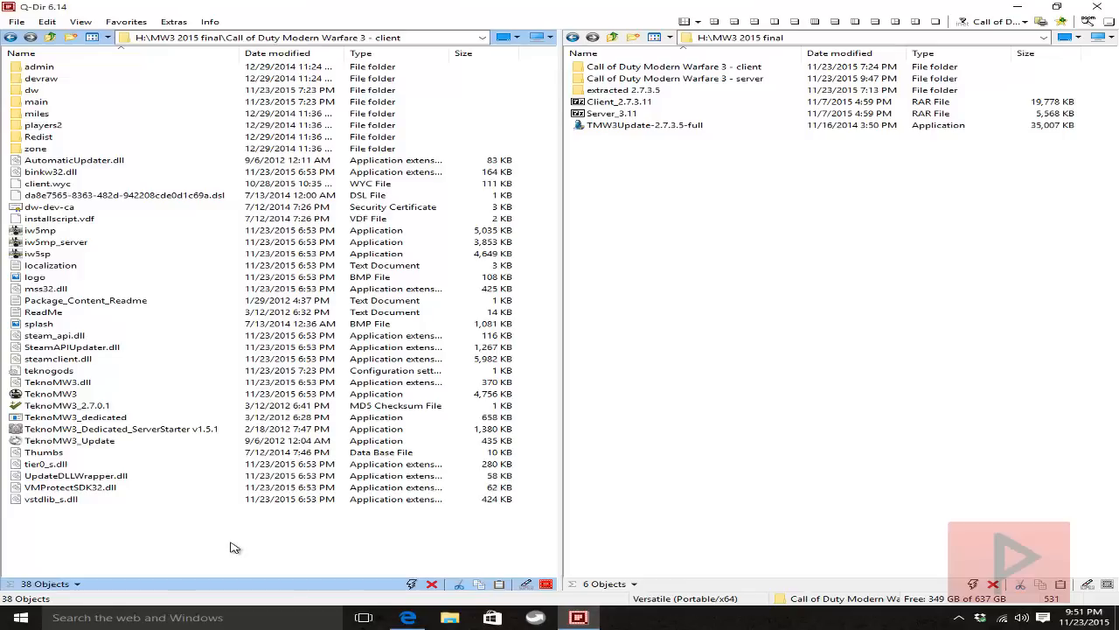
pyautogui.moveTo(243, 549)
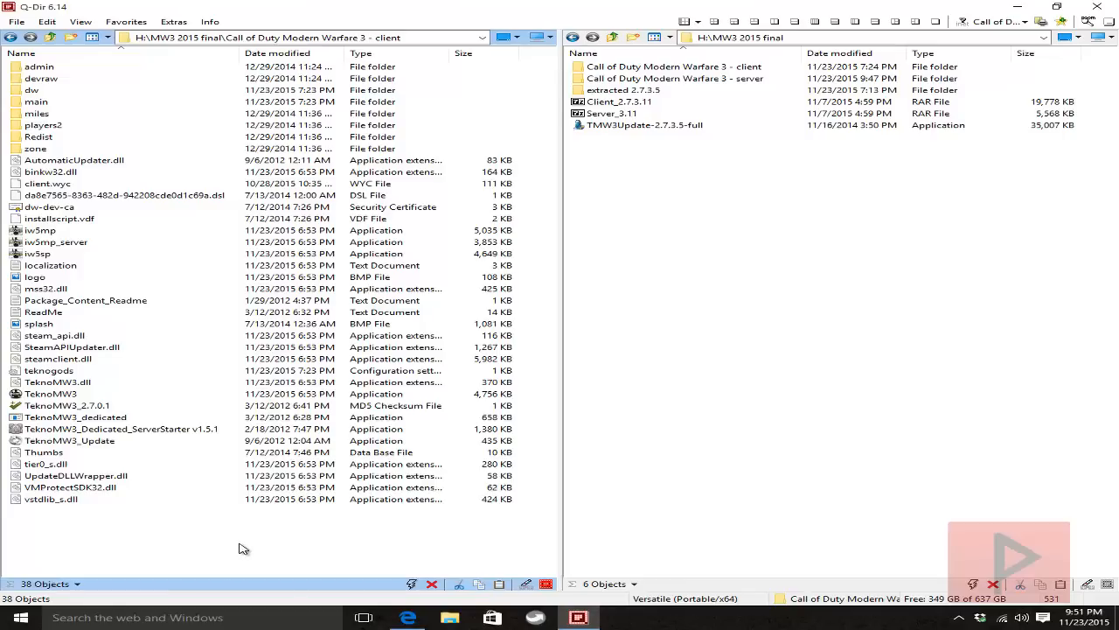
pyautogui.doubleClick(619, 101)
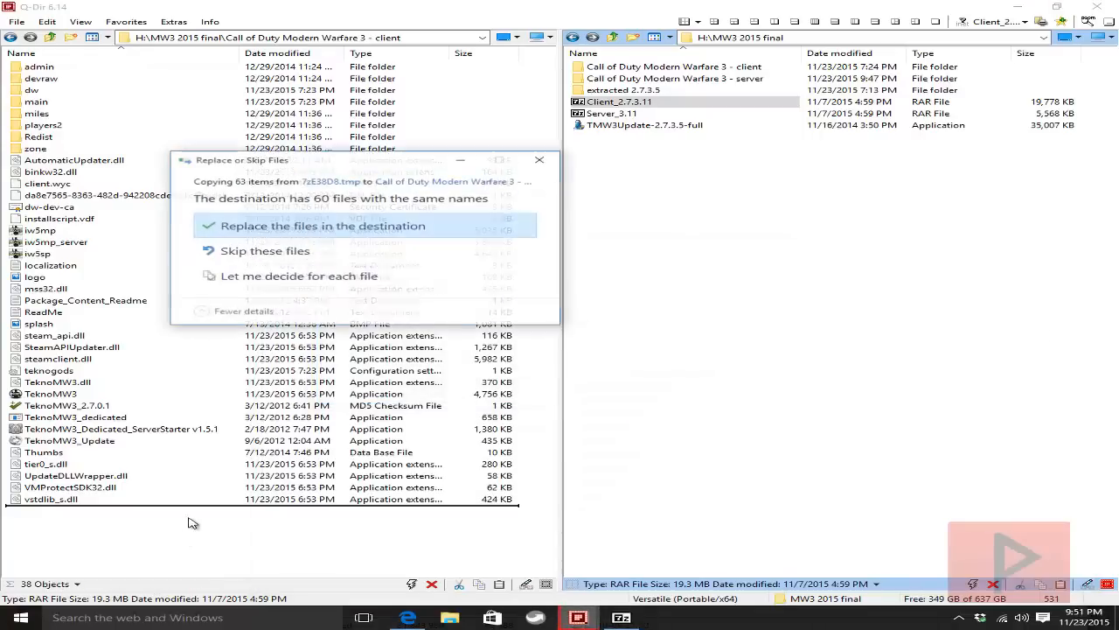
pyautogui.click(322, 226)
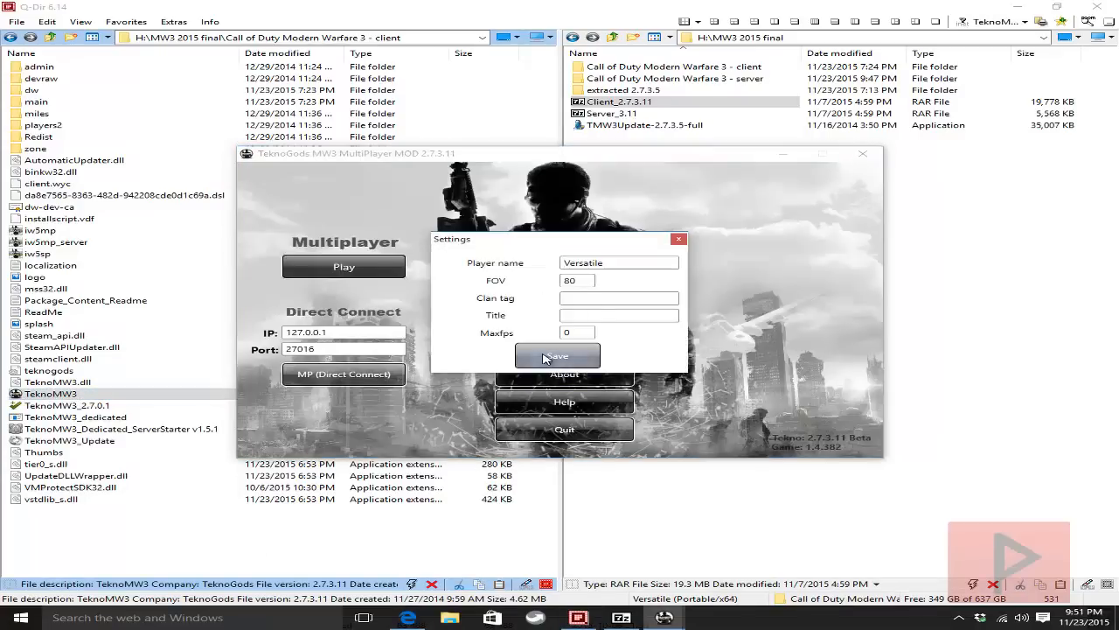
# - Save the TeknoMW3 player settings with field of view 80 and close the launcher
pyautogui.click(556, 357)
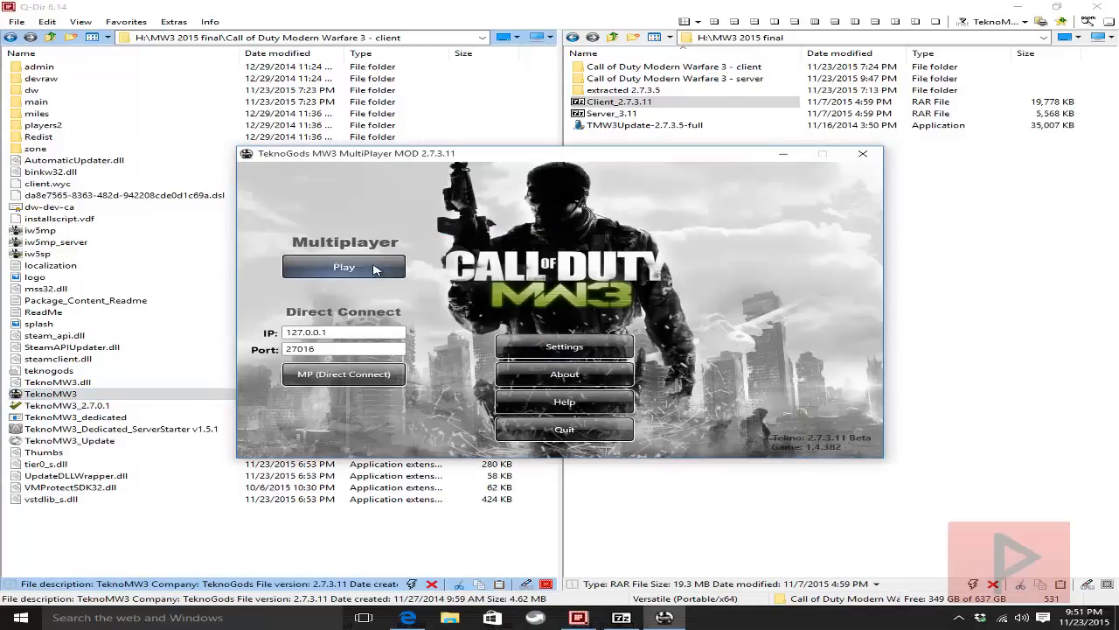
pyautogui.moveTo(864, 154)
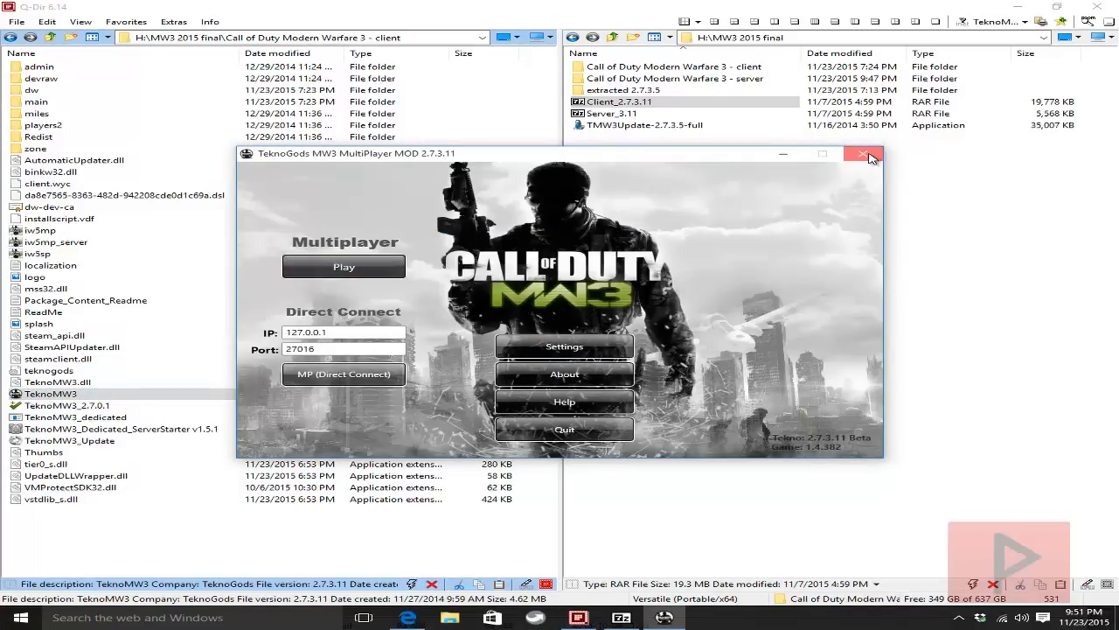
pyautogui.click(864, 154)
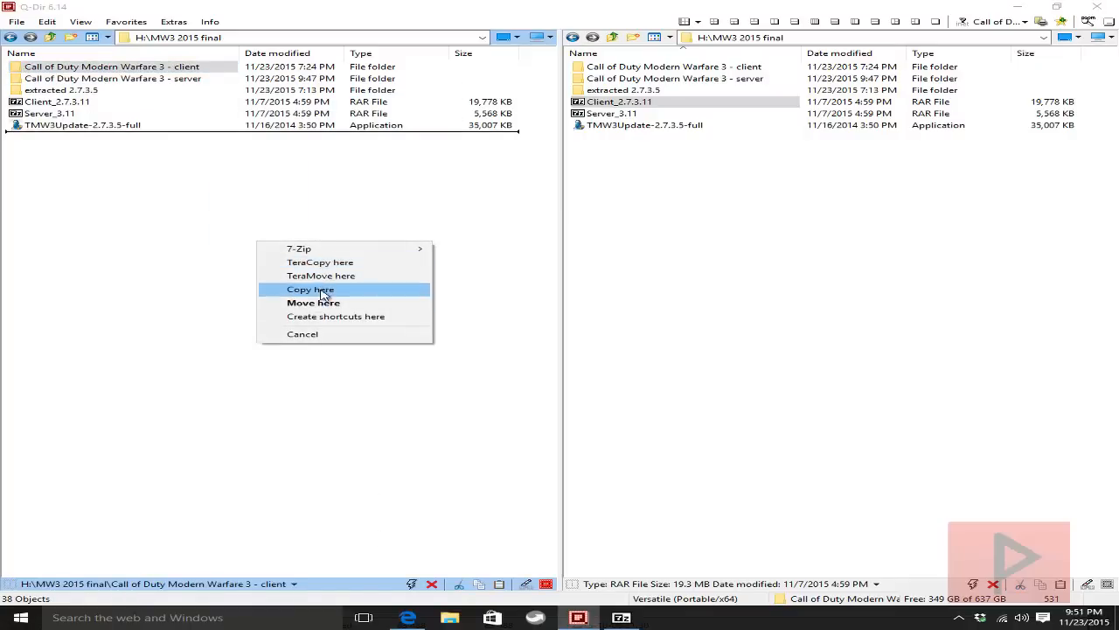
# - Confirm Copy here, then select the Call of Duty Modern Warfare 3 - server folder
pyautogui.click(310, 291)
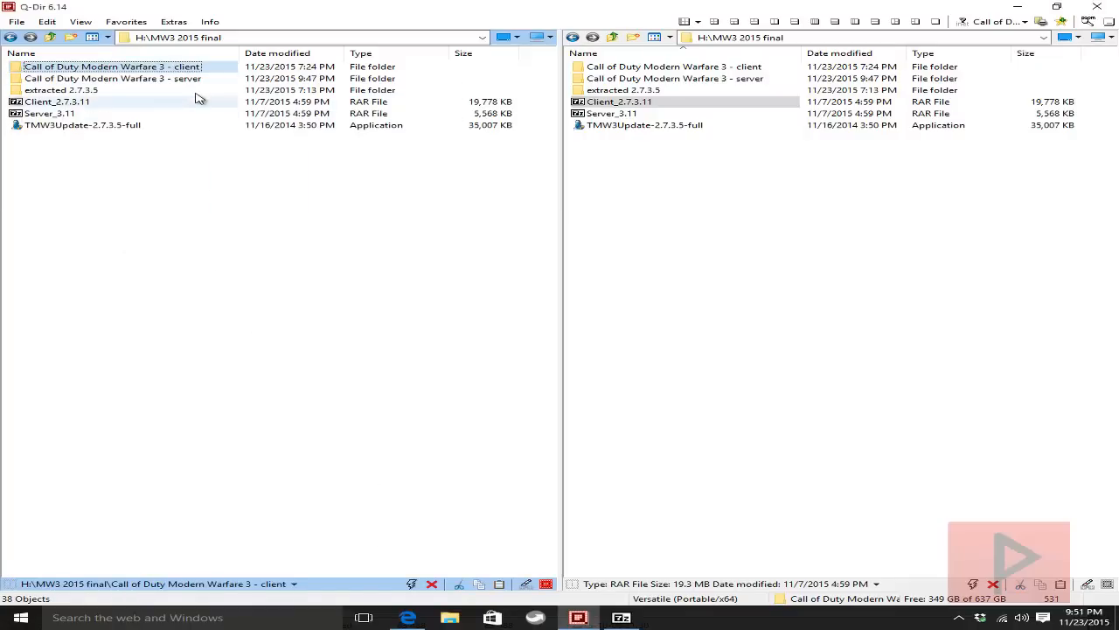
pyautogui.click(112, 77)
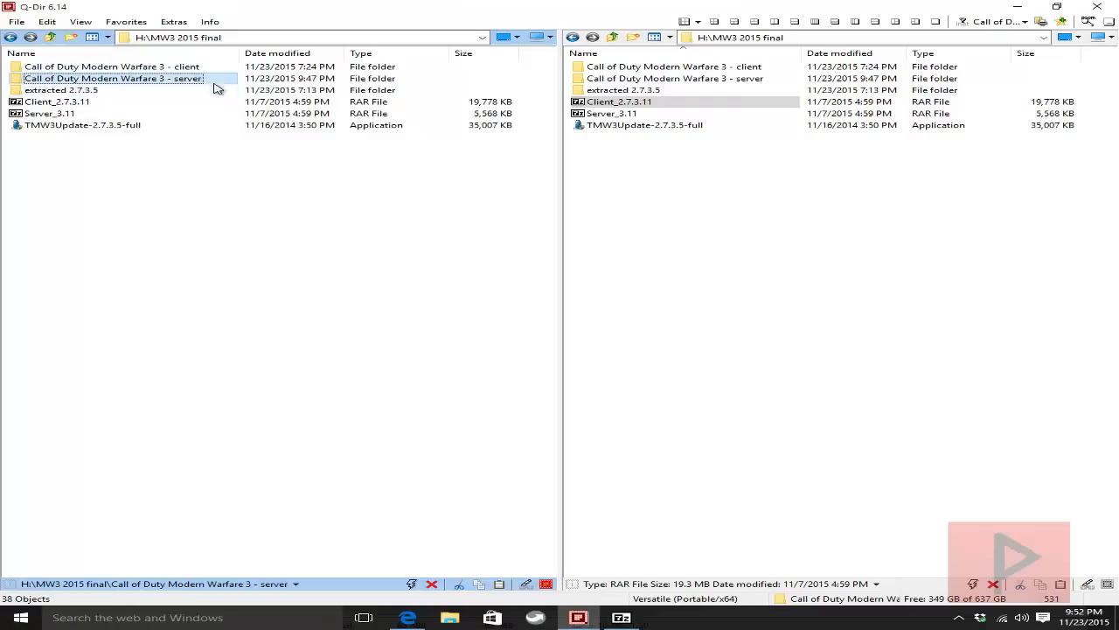
# - Copy all Server_3.11 archive files into the Modern Warfare 3 server folder, replacing existing files
pyautogui.doubleClick(612, 112)
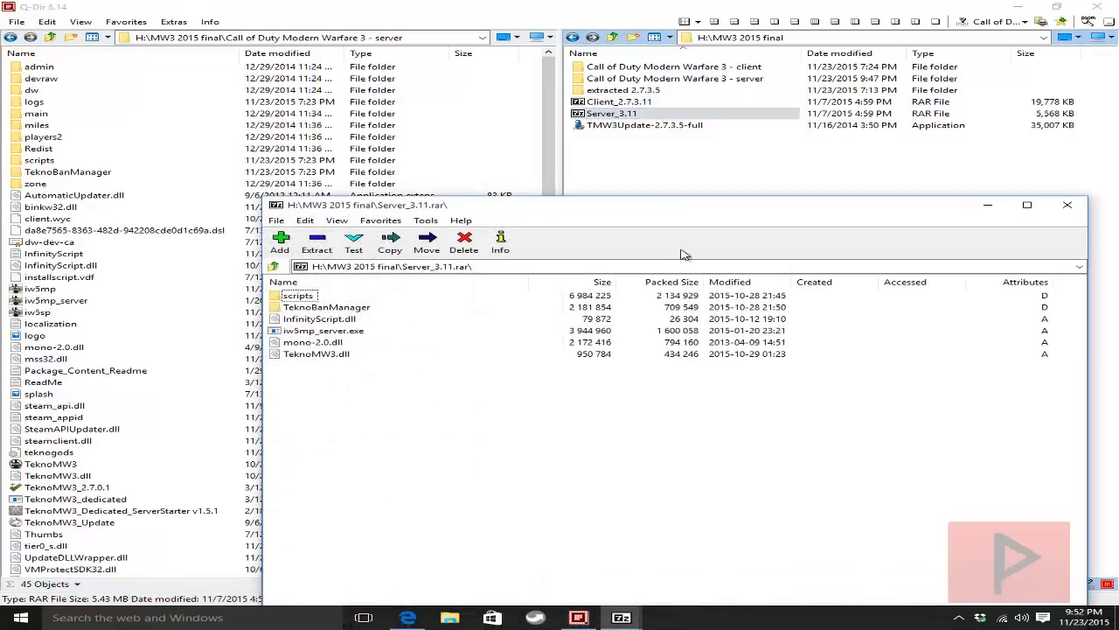
pyautogui.press('ctrl+a')
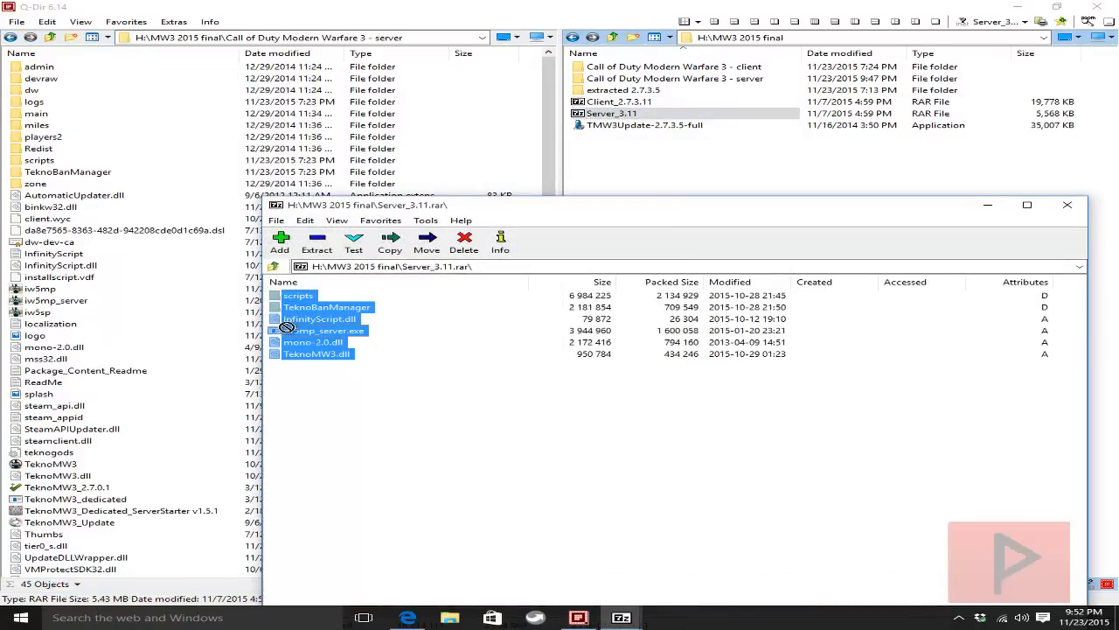
pyautogui.click(316, 243)
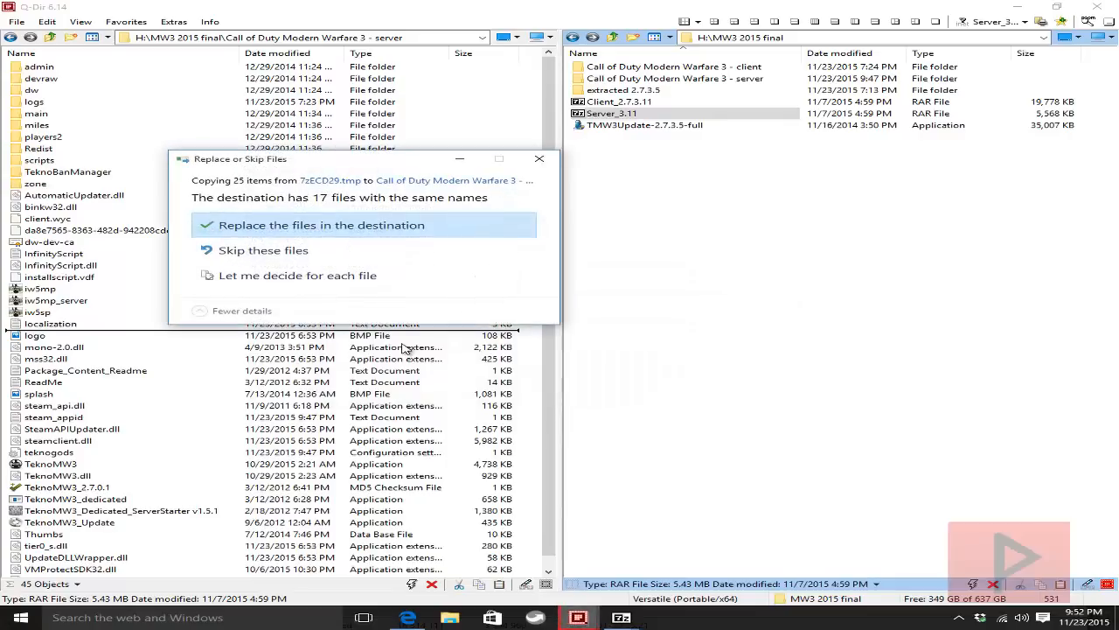
pyautogui.click(322, 224)
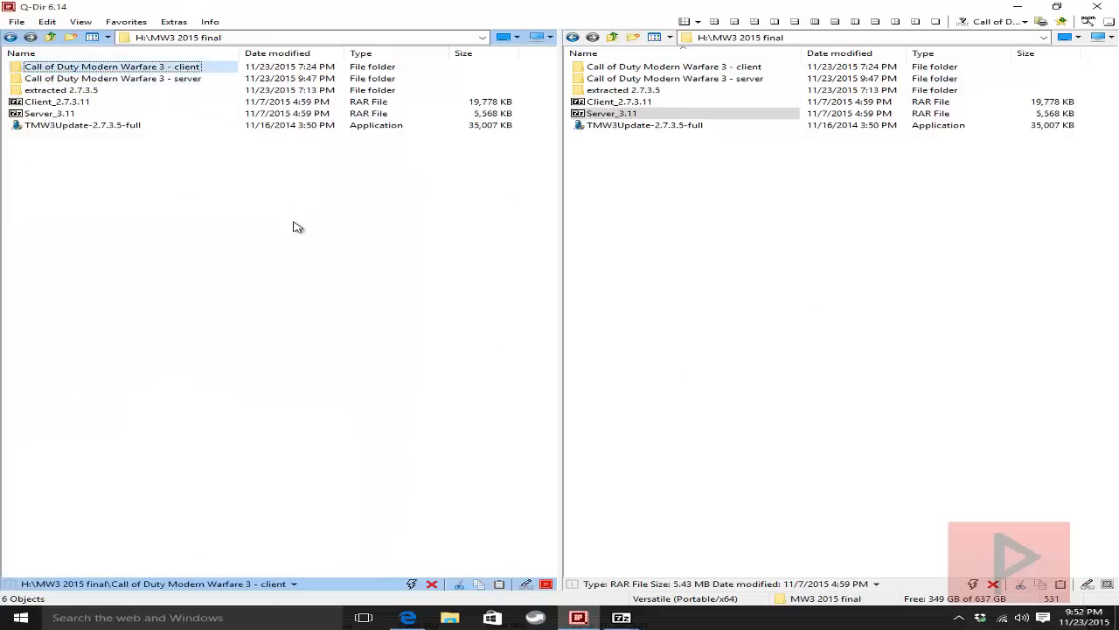
# - Select the Modern Warfare 3 server folder in H:\MW3 2015 final
pyautogui.click(112, 77)
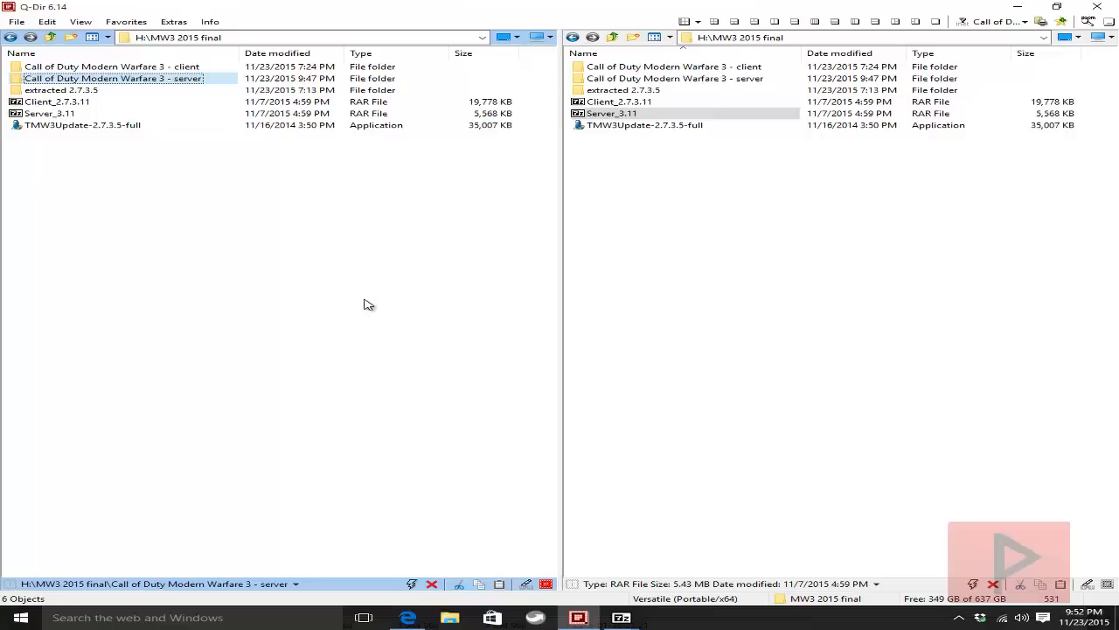
pyautogui.moveTo(416, 329)
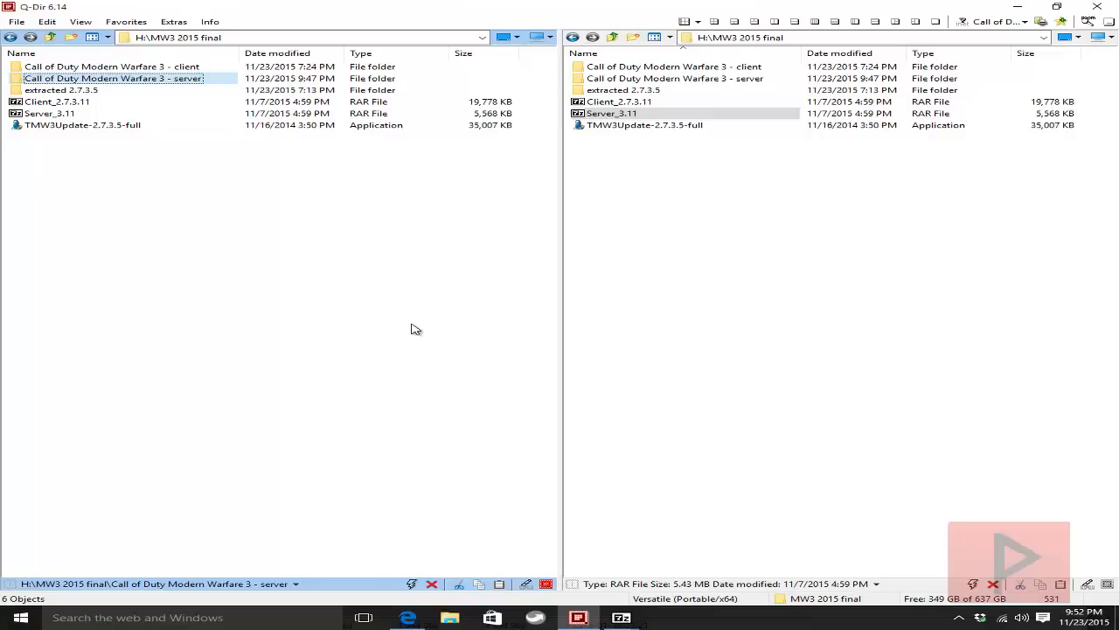
pyautogui.moveTo(318, 265)
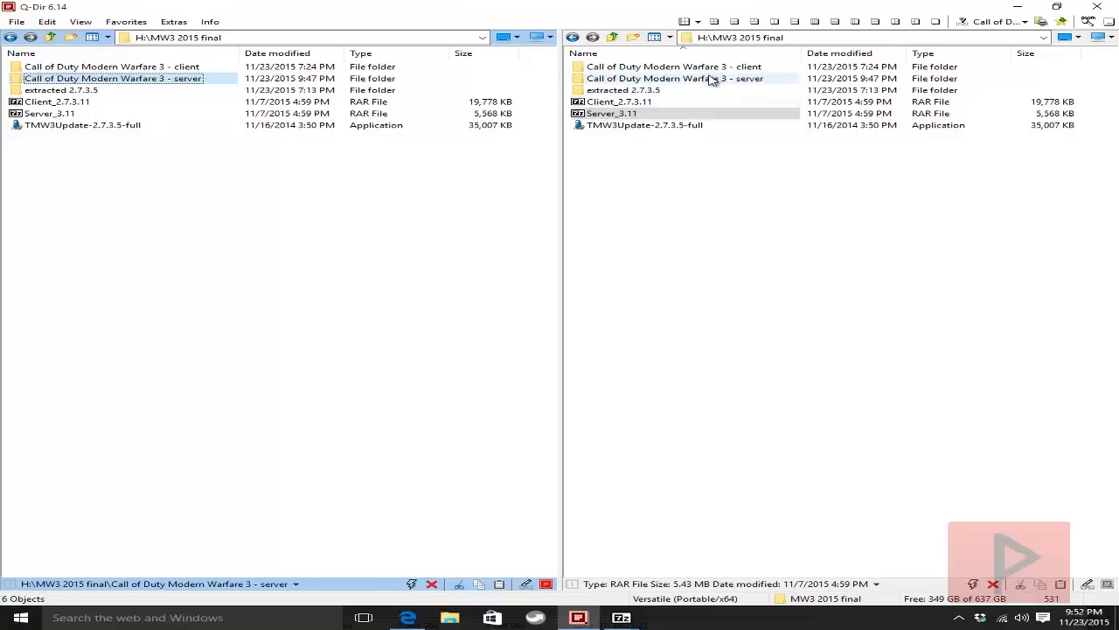
# - Navigate into the server's players2 folder and open the server CFG file in Notepad
pyautogui.doubleClick(674, 77)
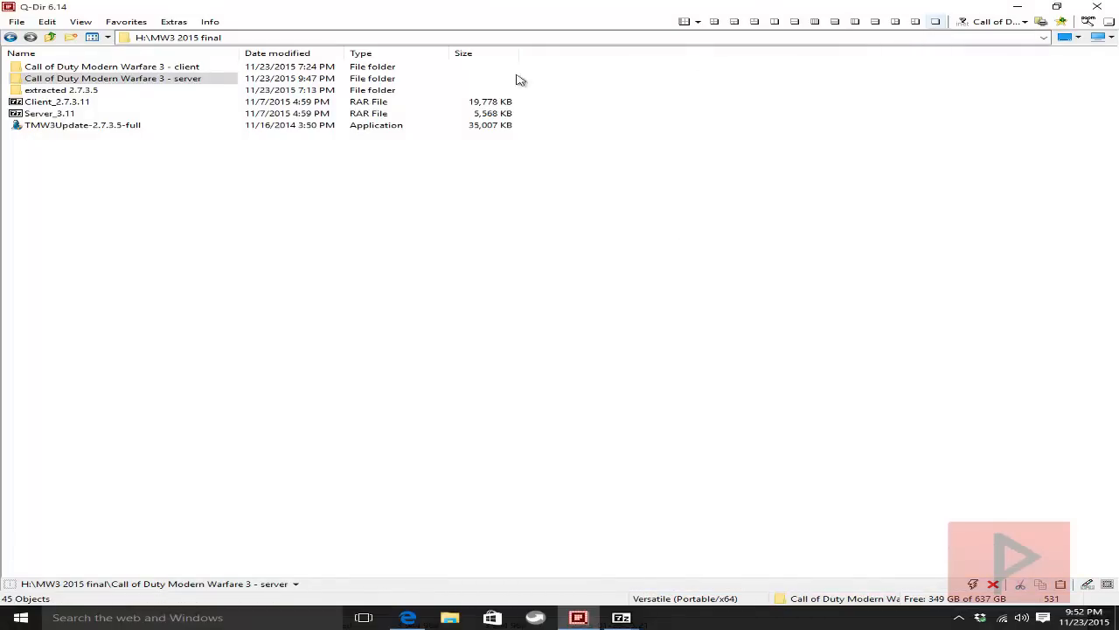
pyautogui.doubleClick(112, 77)
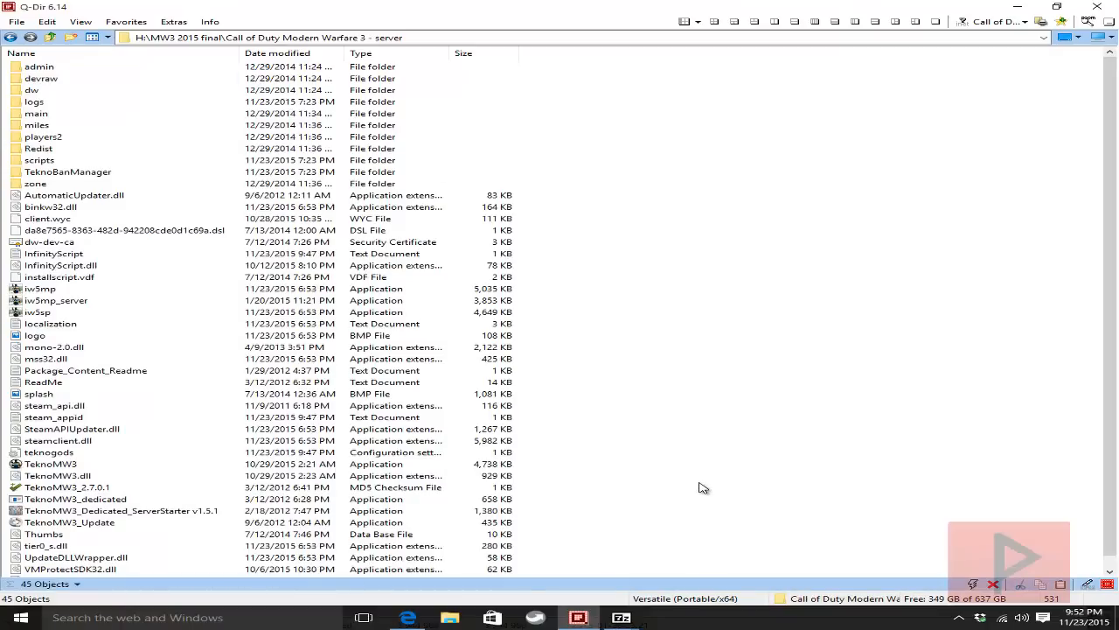
pyautogui.moveTo(563, 374)
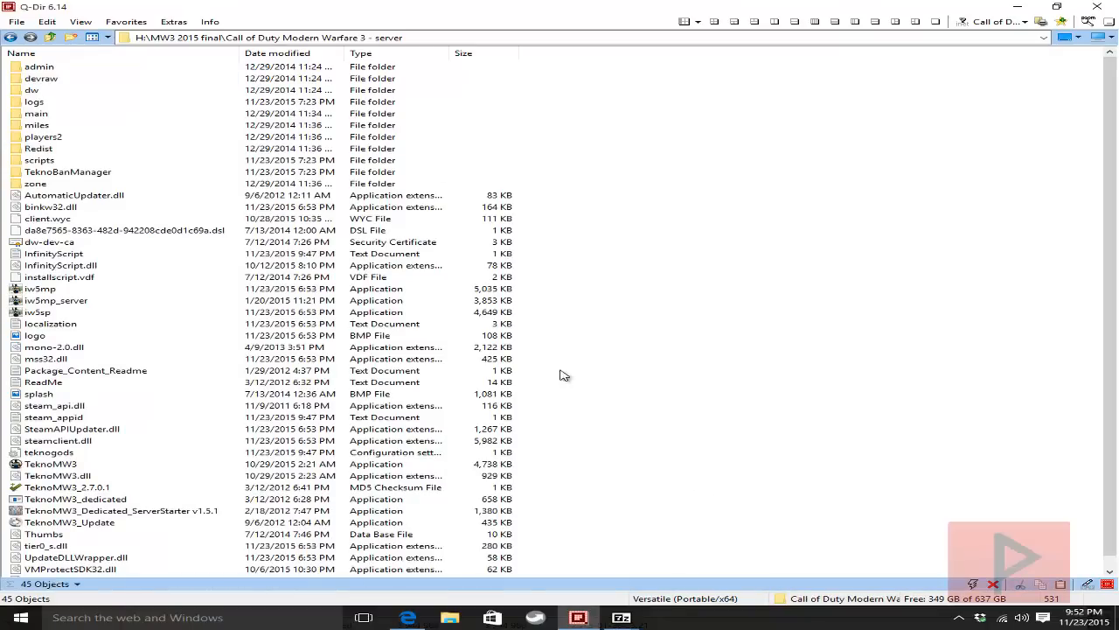
pyautogui.doubleClick(42, 136)
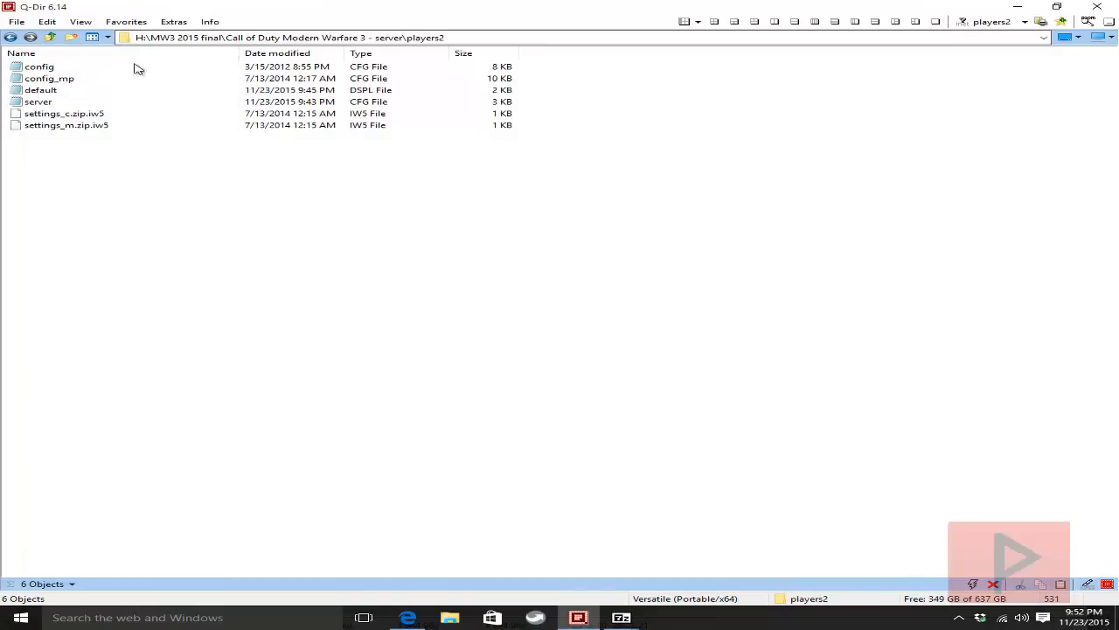
pyautogui.click(38, 102)
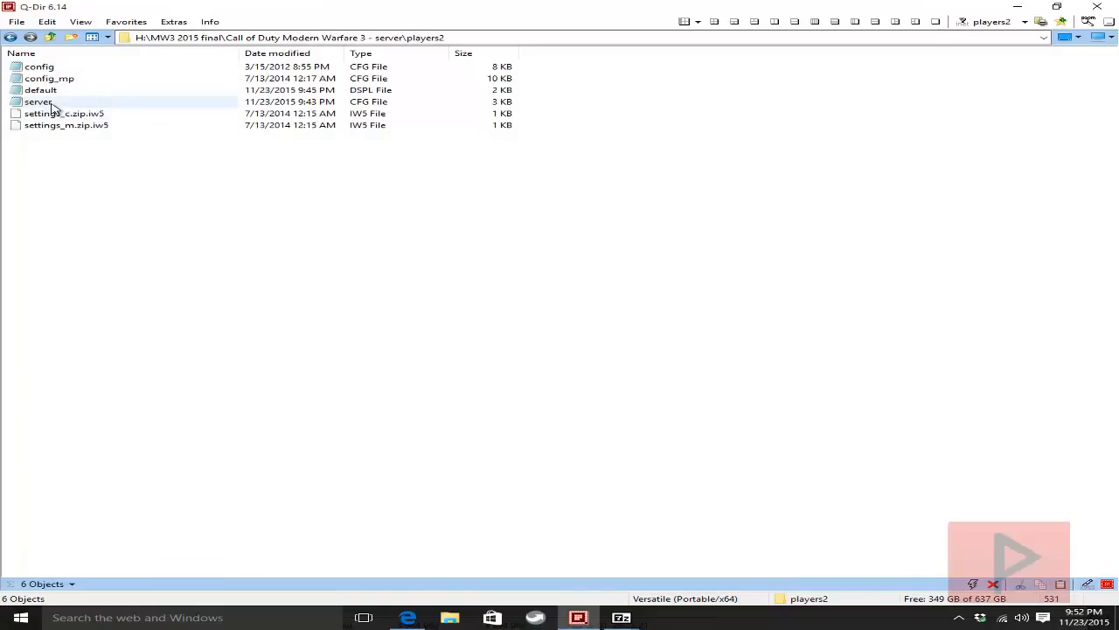
pyautogui.doubleClick(38, 101)
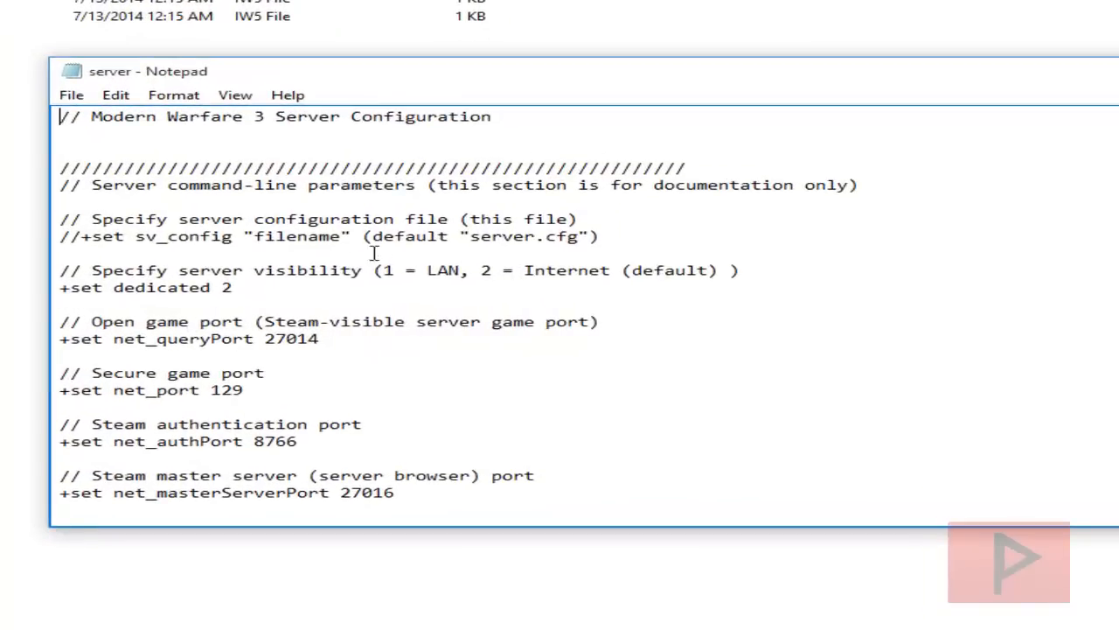
# - Review server.cfg's net_port, query, auth and master server ports plus sv_hostname and password lines
pyautogui.scroll(-3)
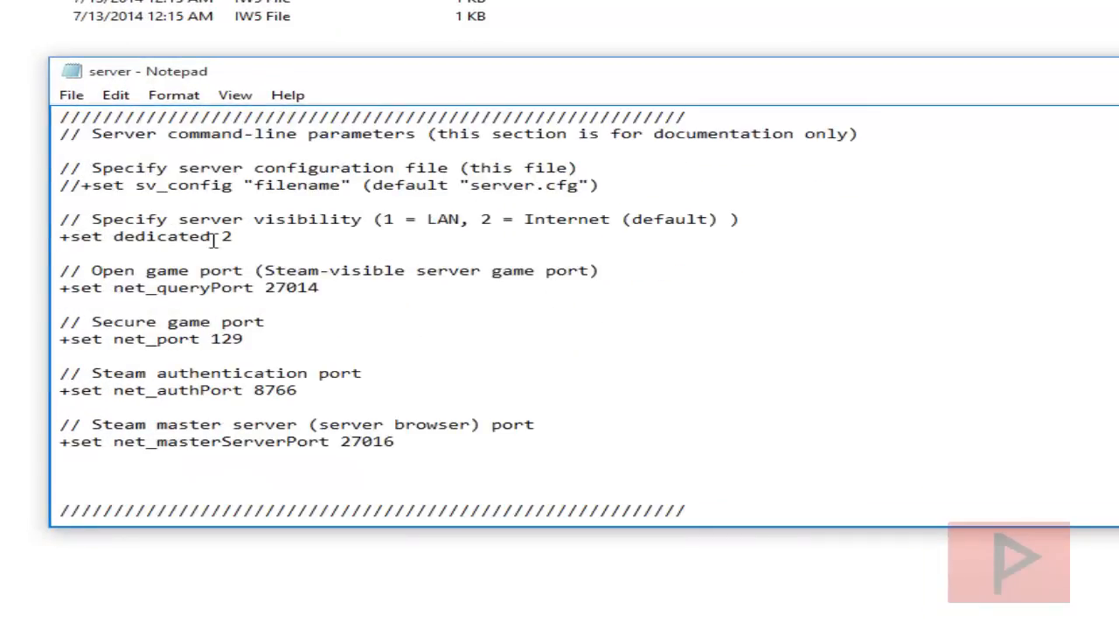
pyautogui.moveTo(432, 418)
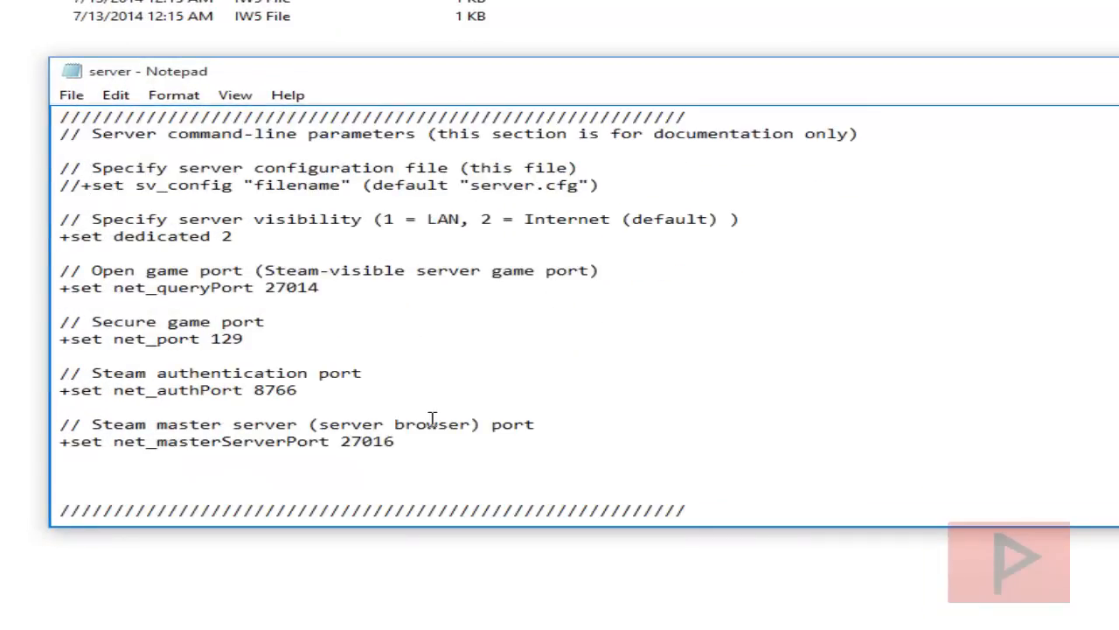
pyautogui.moveTo(462, 412)
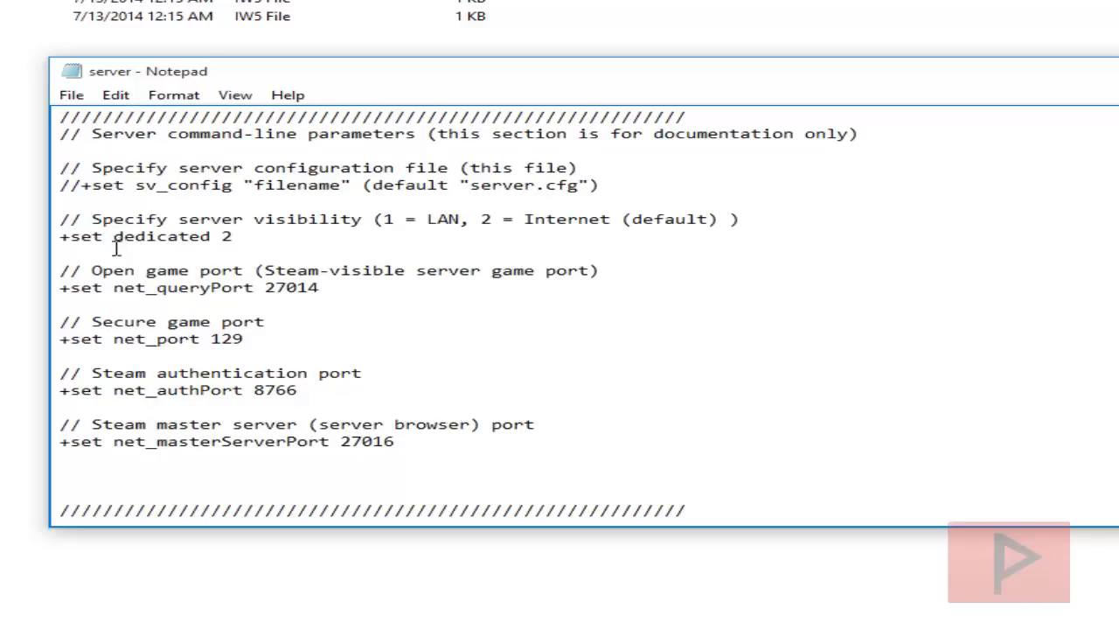
pyautogui.moveTo(287, 245)
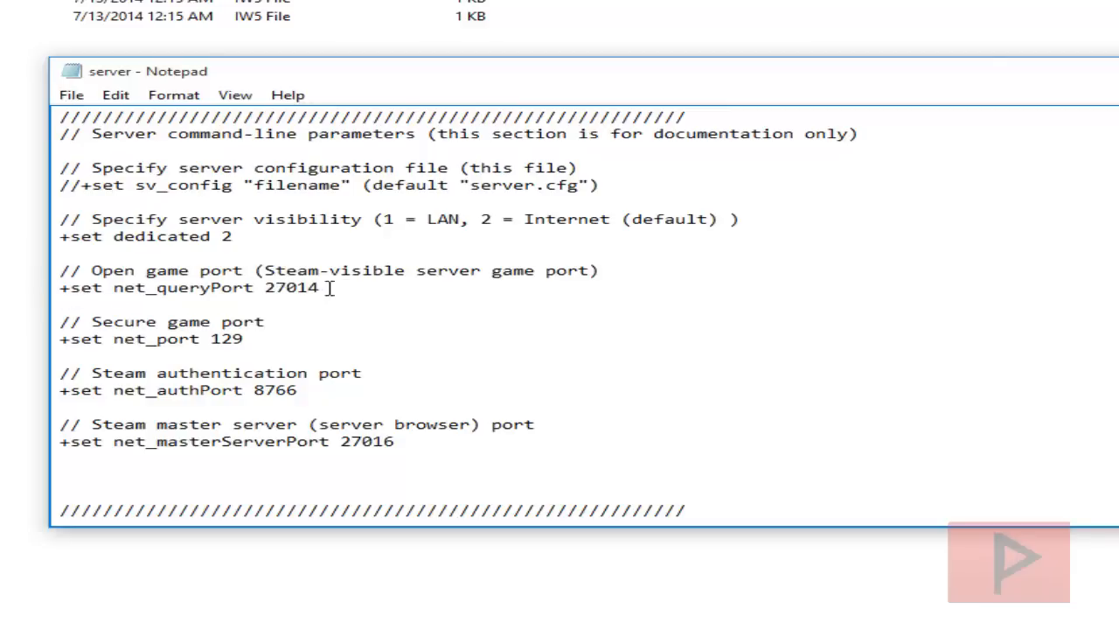
pyautogui.tripleClick(150, 339)
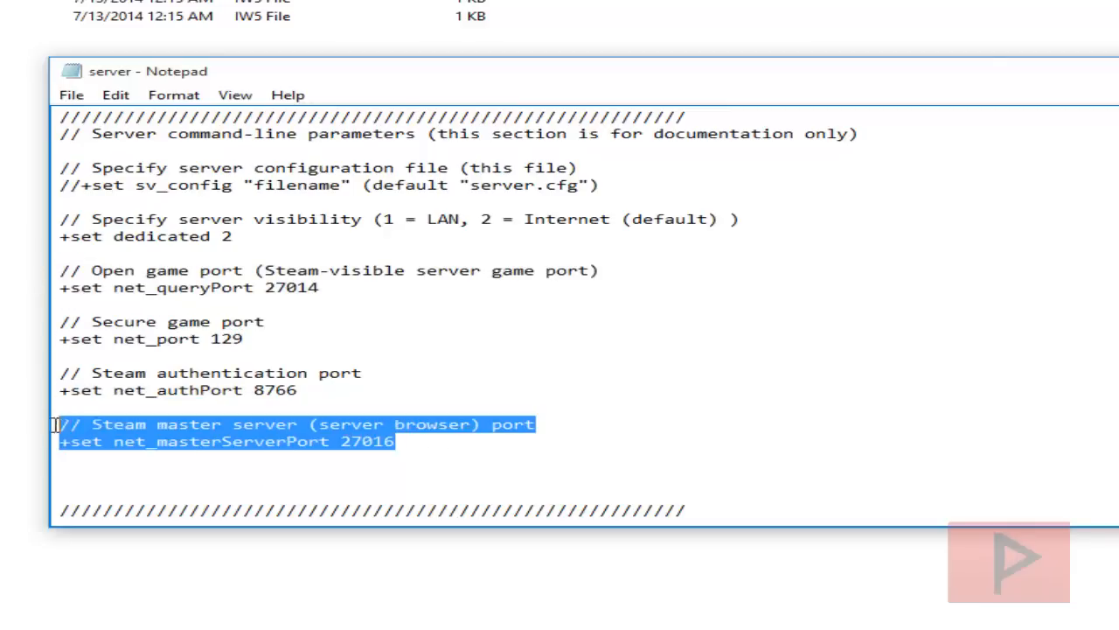
pyautogui.click(269, 344)
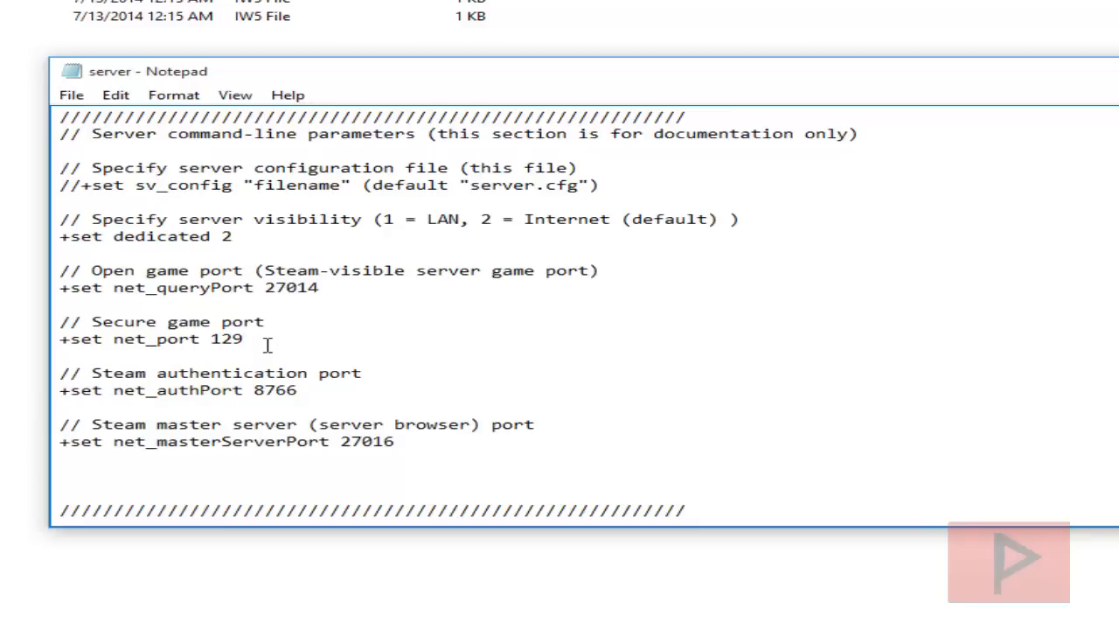
pyautogui.click(249, 340)
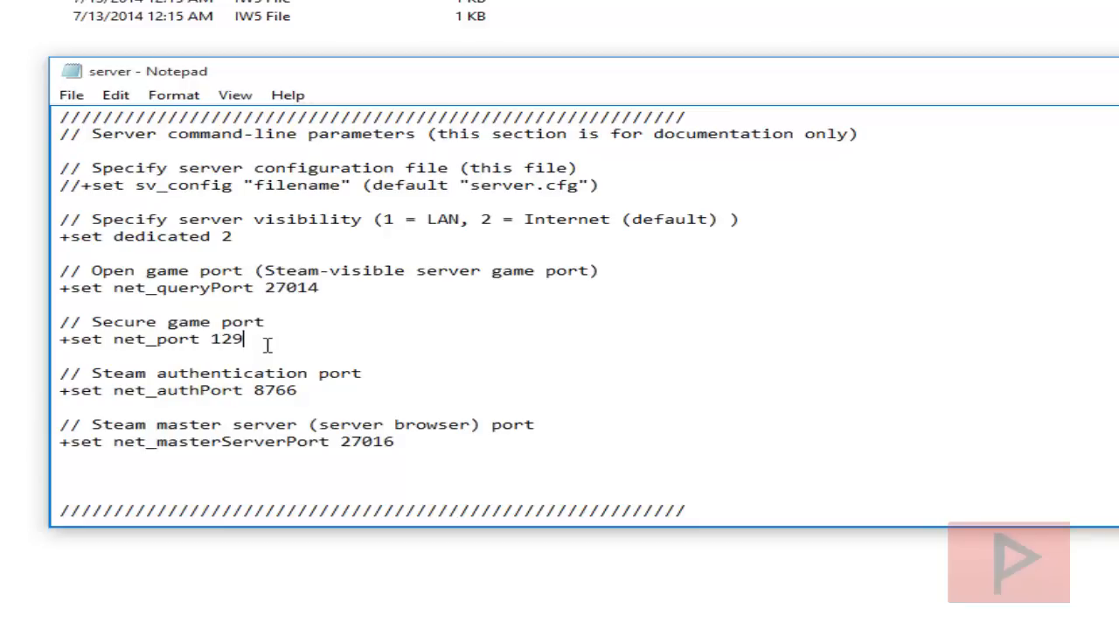
pyautogui.scroll(-3)
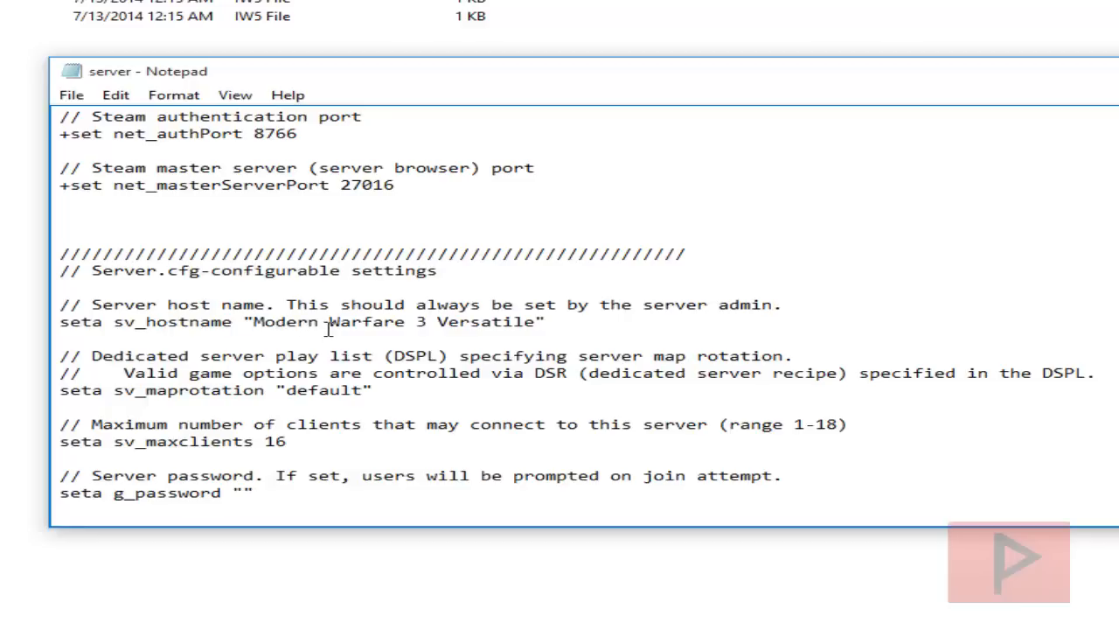
pyautogui.moveTo(558, 331)
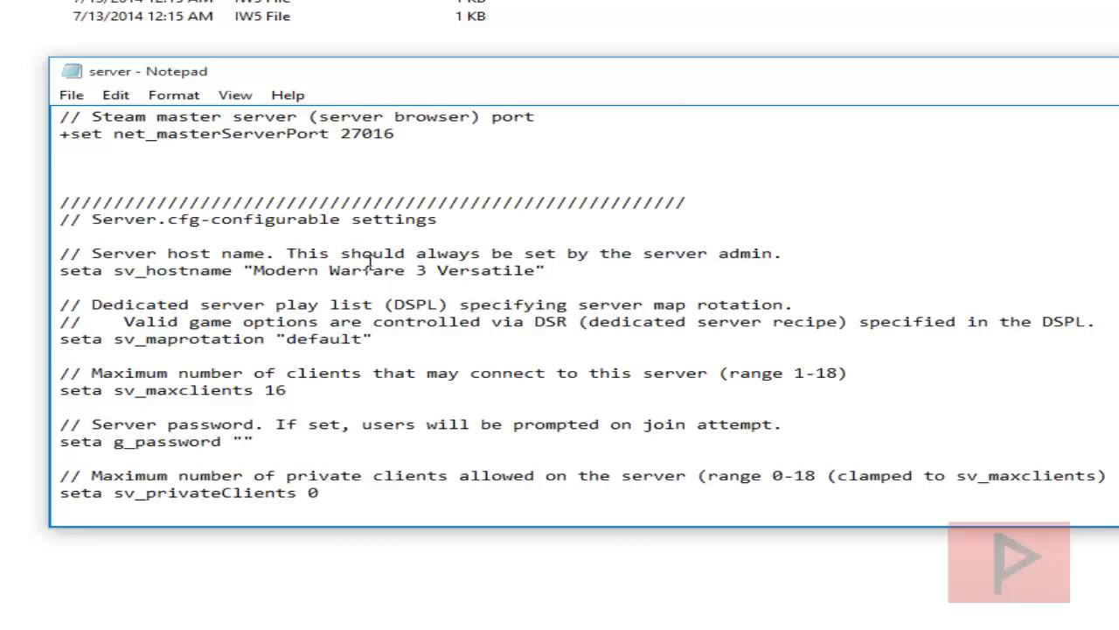
pyautogui.scroll(-3)
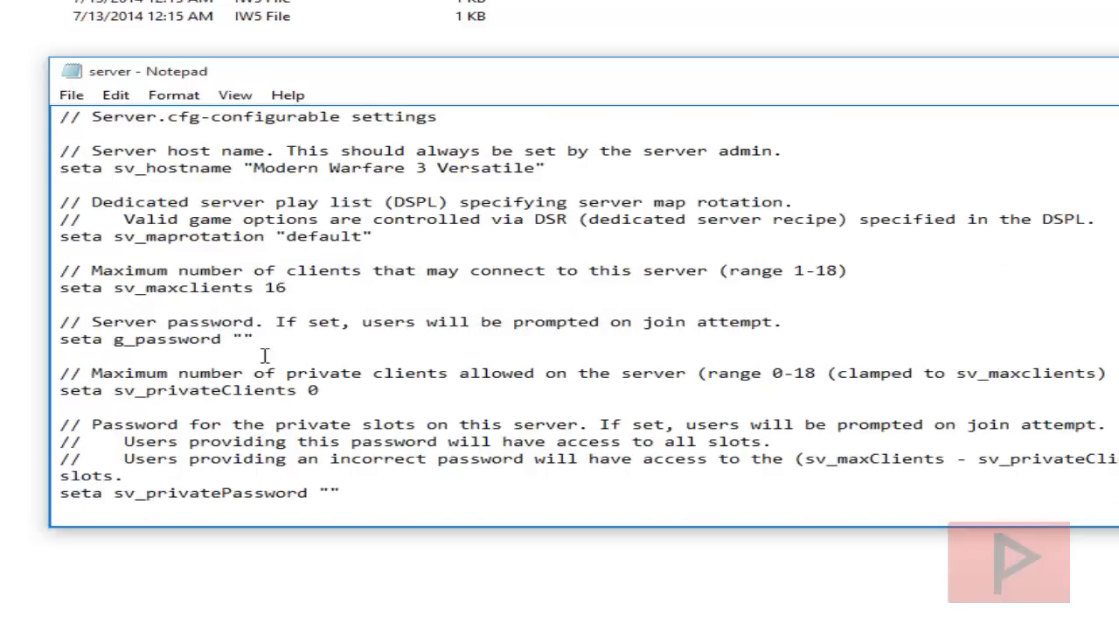
pyautogui.scroll(-3)
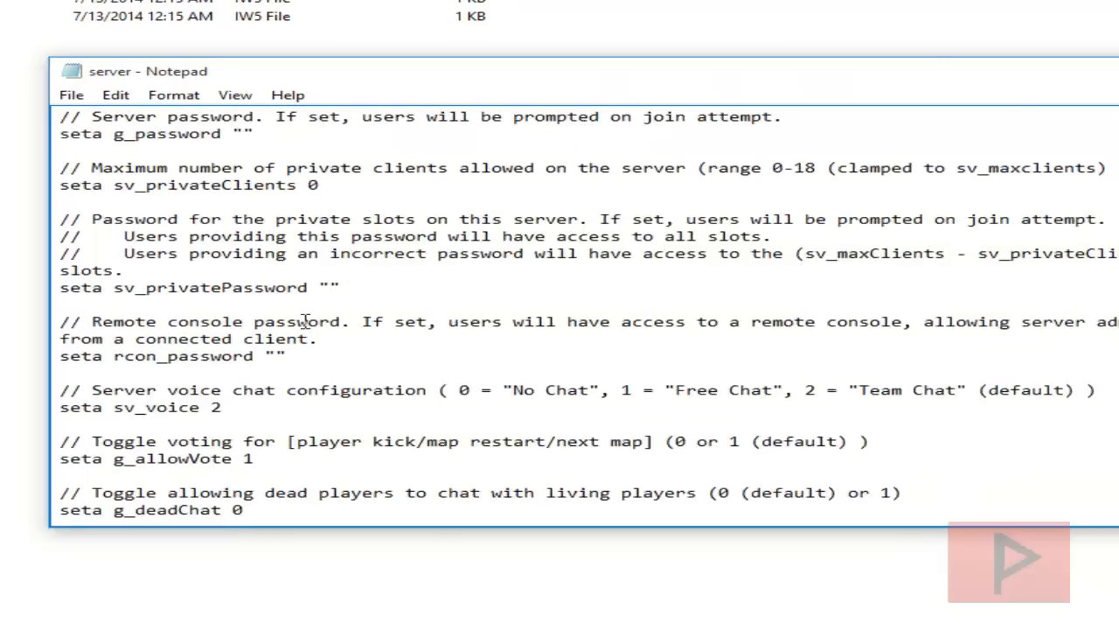
pyautogui.scroll(-3)
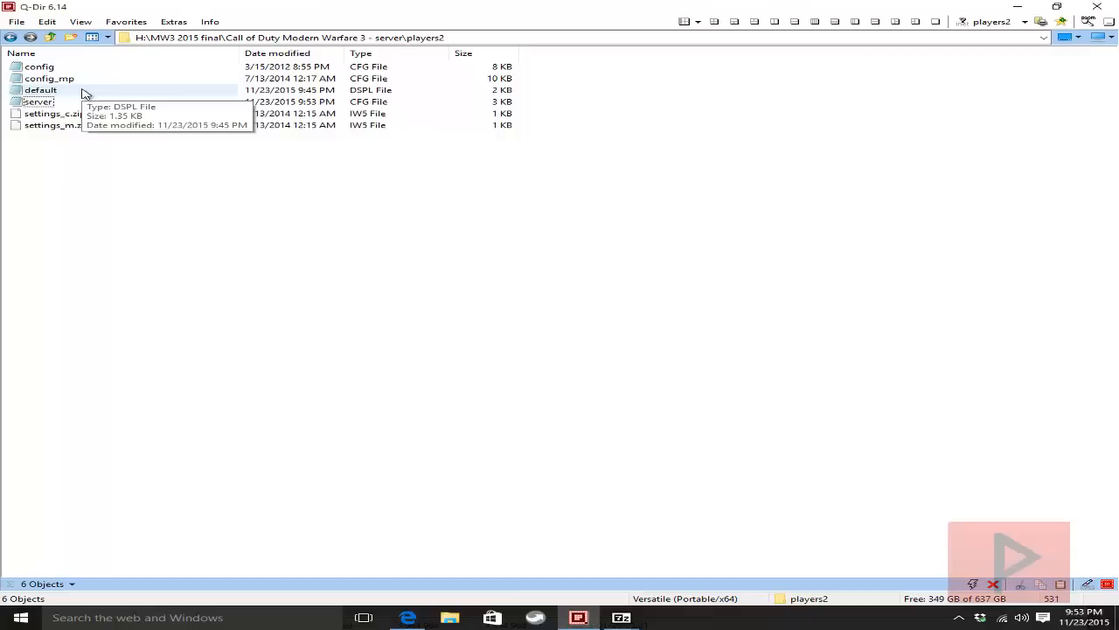
# - Open the default DSPL playlist in Notepad and scroll to rotation lines like *,CTF_default,1
pyautogui.doubleClick(42, 91)
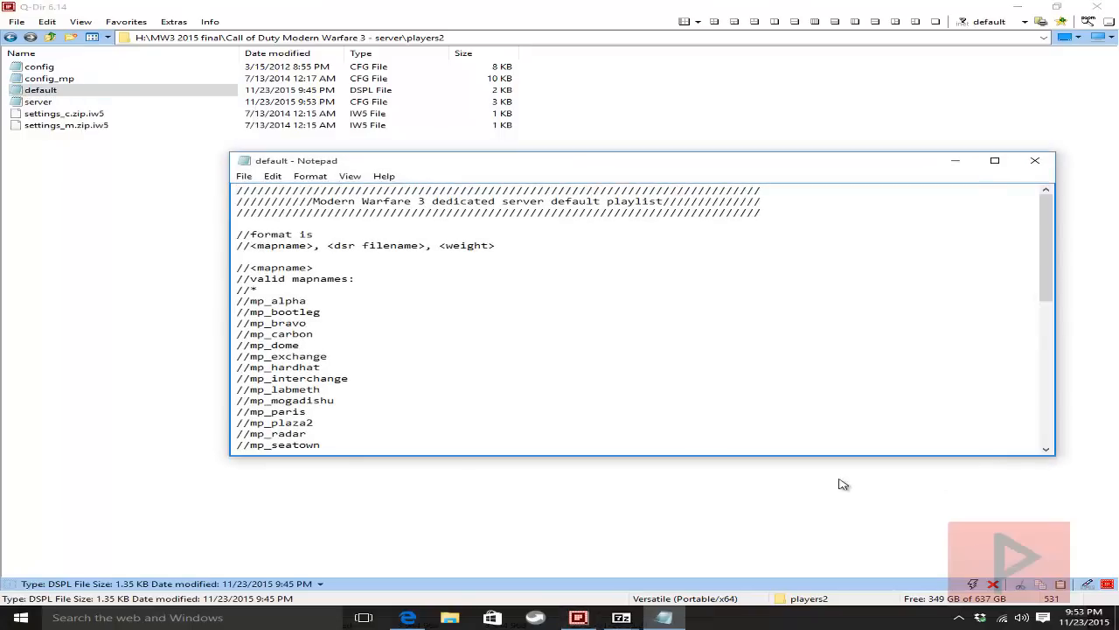
pyautogui.scroll(-3)
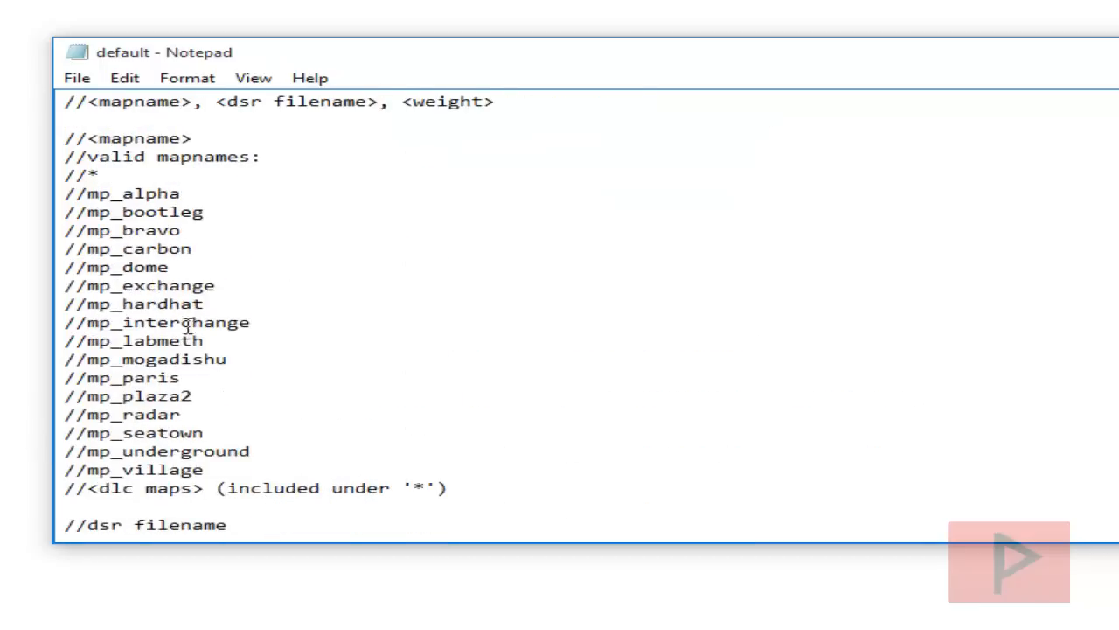
pyautogui.scroll(-3)
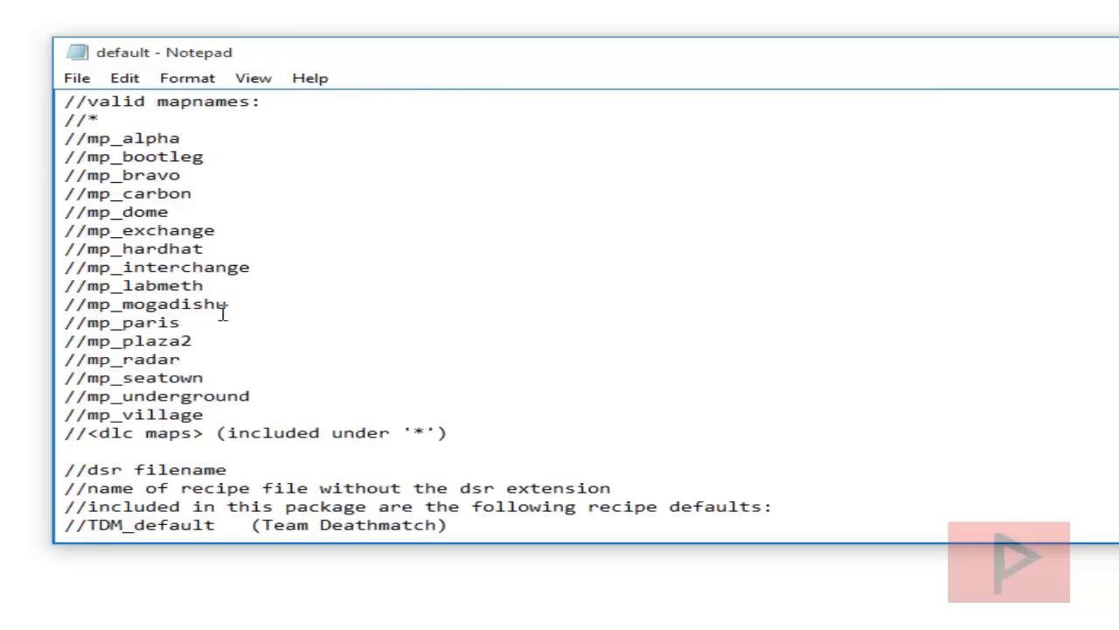
pyautogui.scroll(-3)
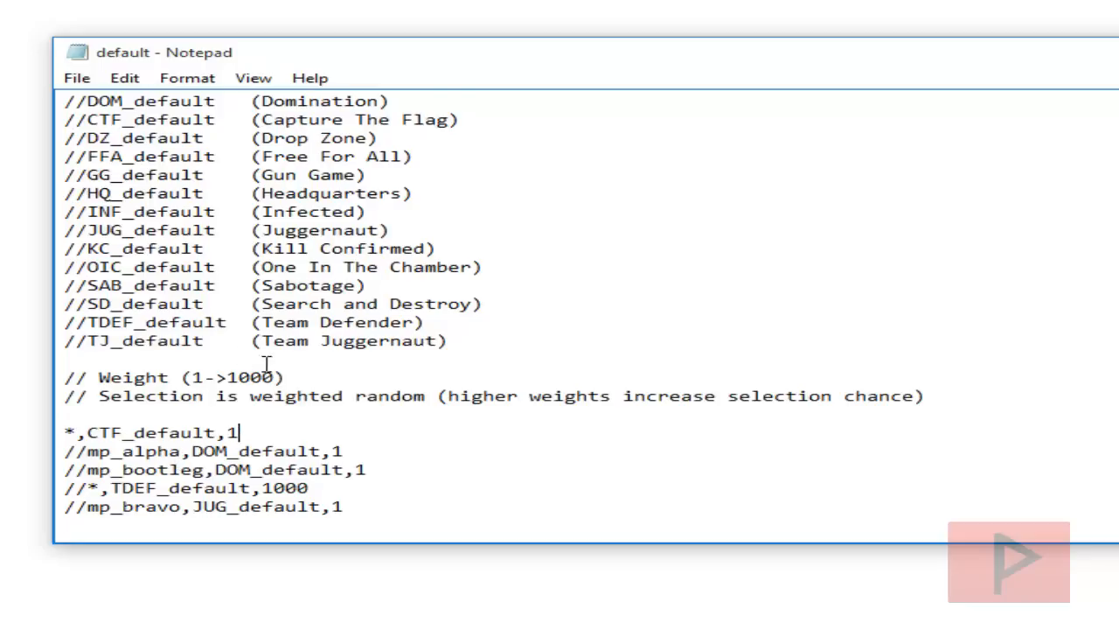
# - Uncomment *,FFA_default,1 and comment out the mp_alpha,DOM_default,1 and other rotation lines with //
pyautogui.moveTo(155, 378); pyautogui.dragTo(923, 395)
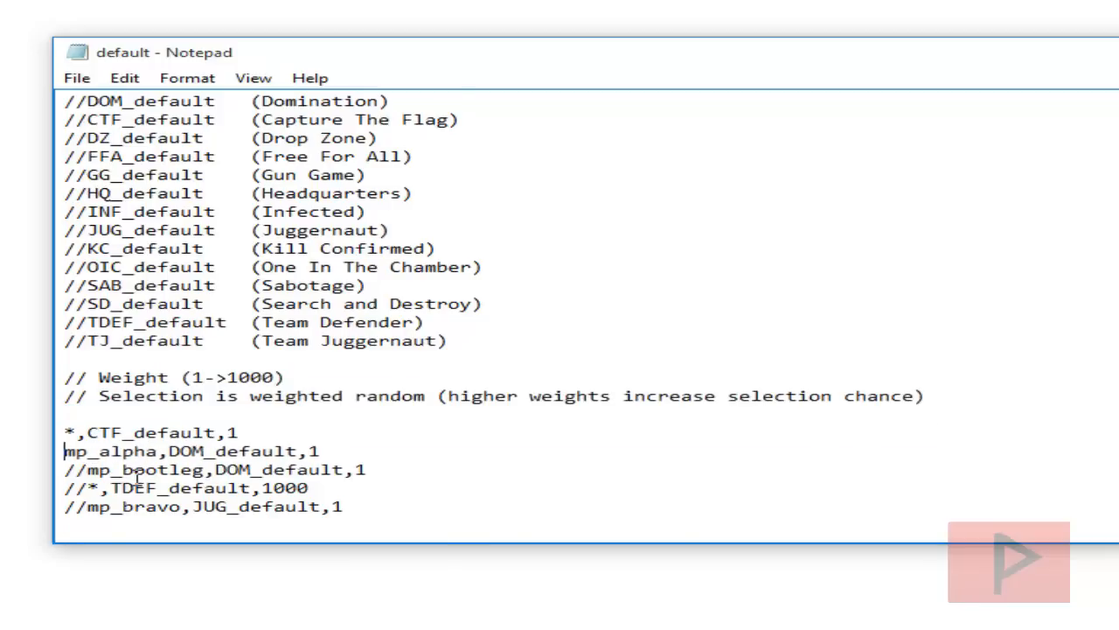
pyautogui.write('//')
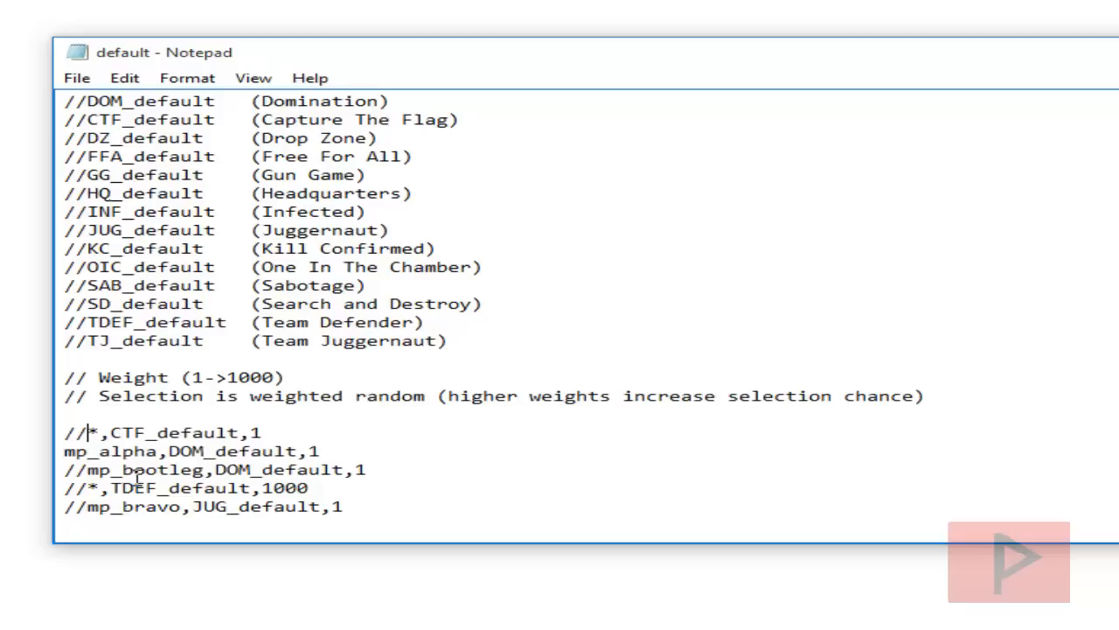
pyautogui.moveTo(252, 446)
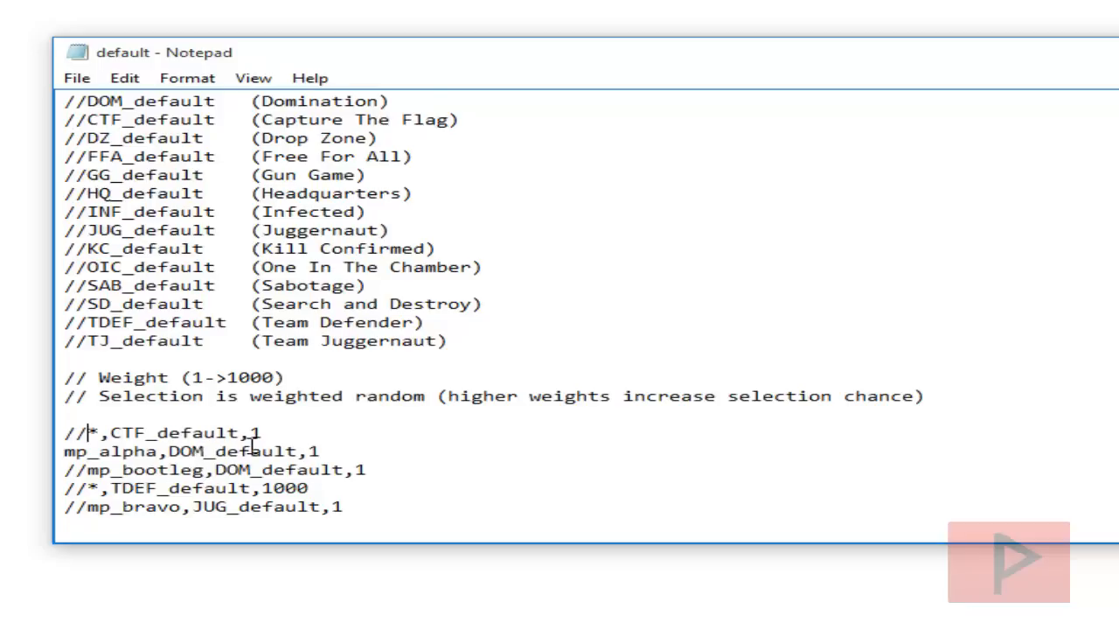
pyautogui.moveTo(510, 448)
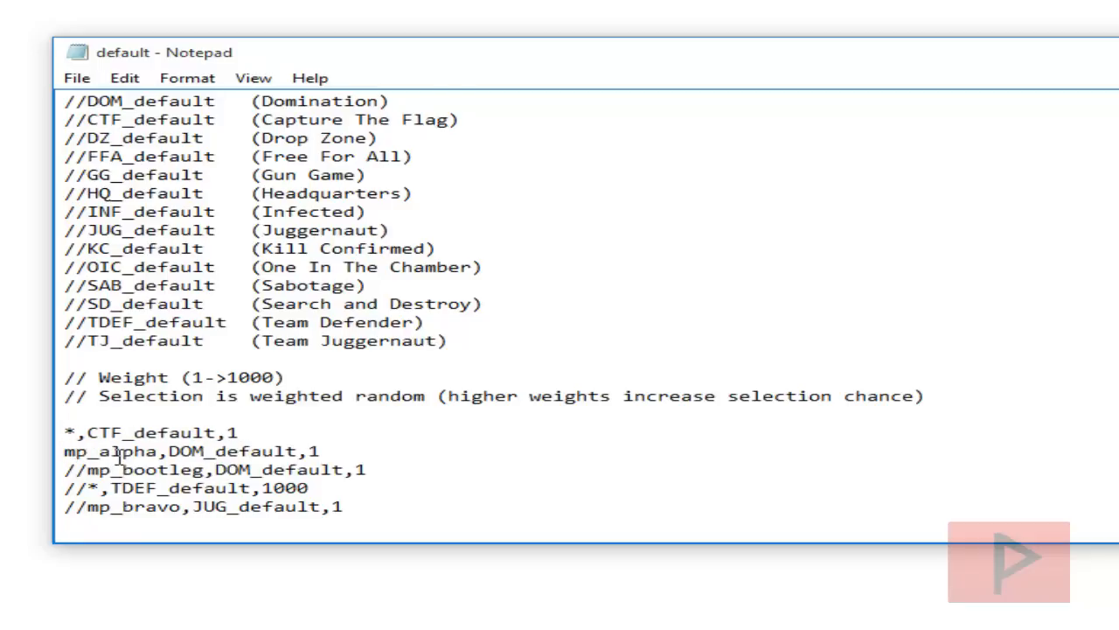
pyautogui.write('//')
pyautogui.write('FA')
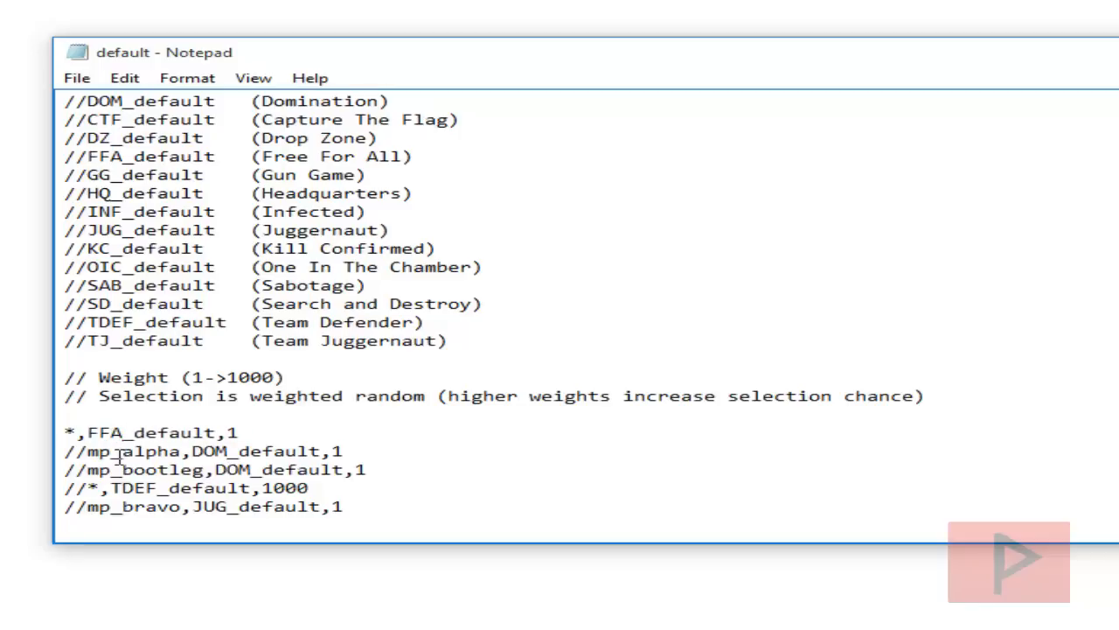
# - Save the edited default playlist and close Notepad
pyautogui.click(77, 77)
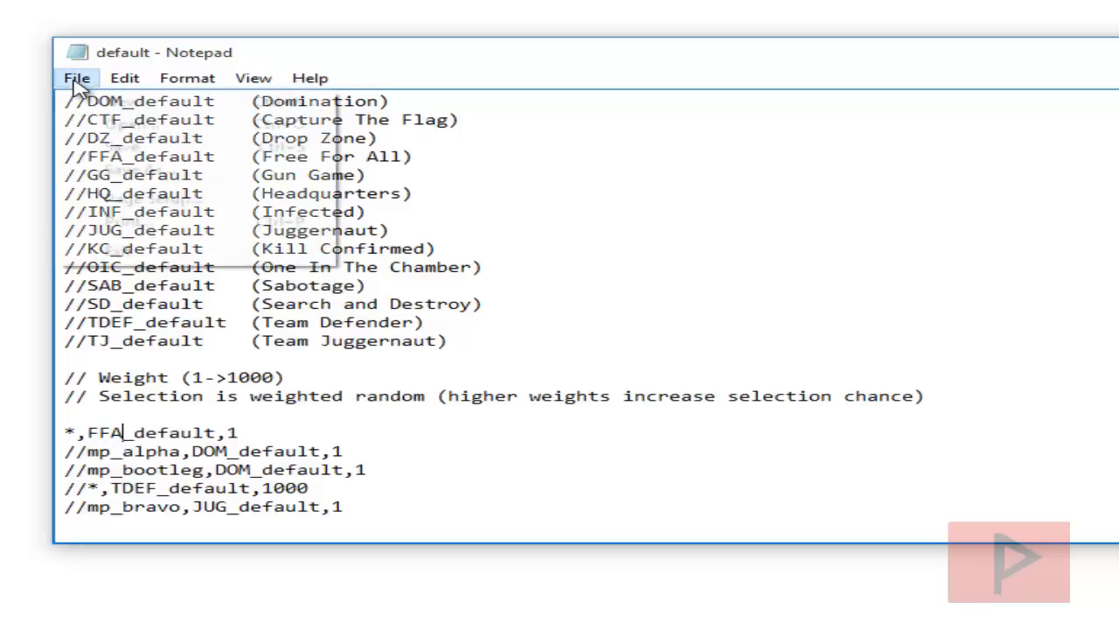
pyautogui.click(416, 524)
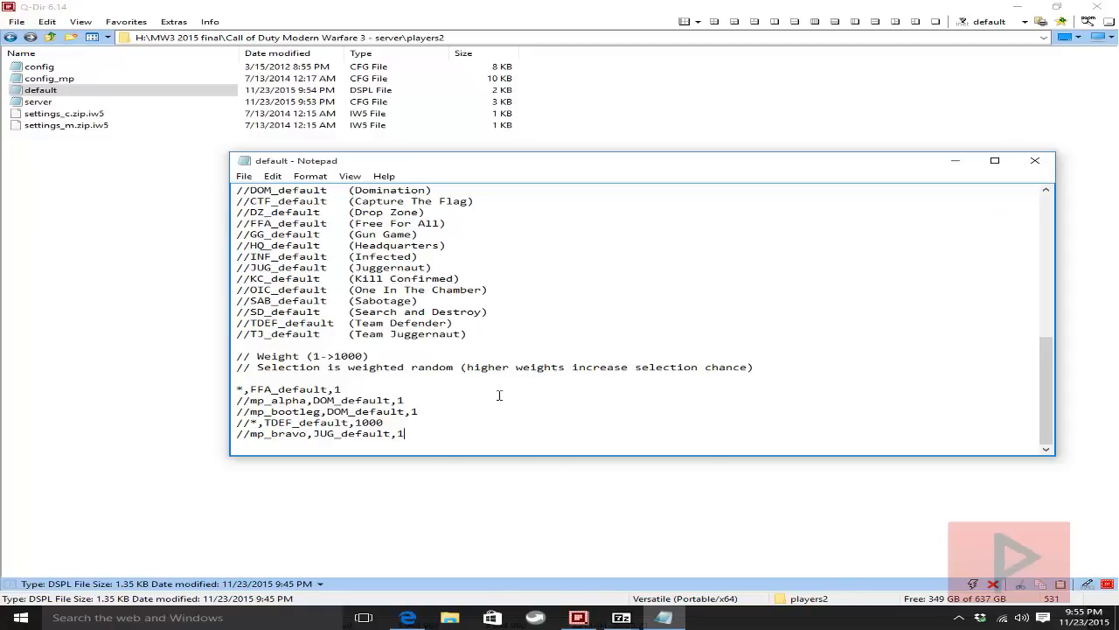
pyautogui.moveTo(1028, 193)
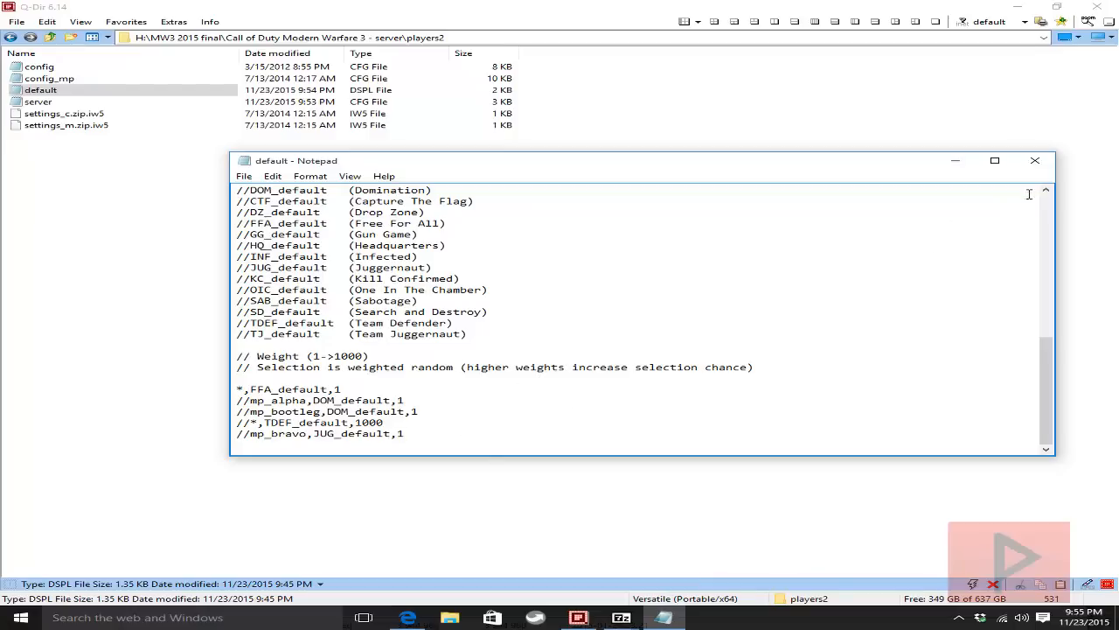
pyautogui.click(1036, 161)
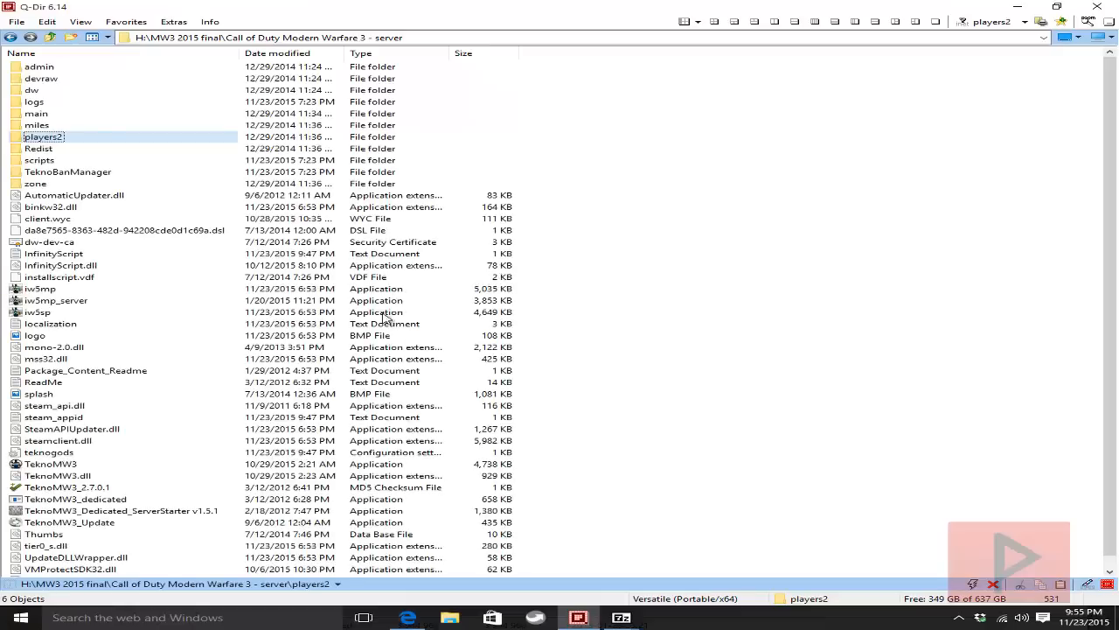
pyautogui.moveTo(95, 306)
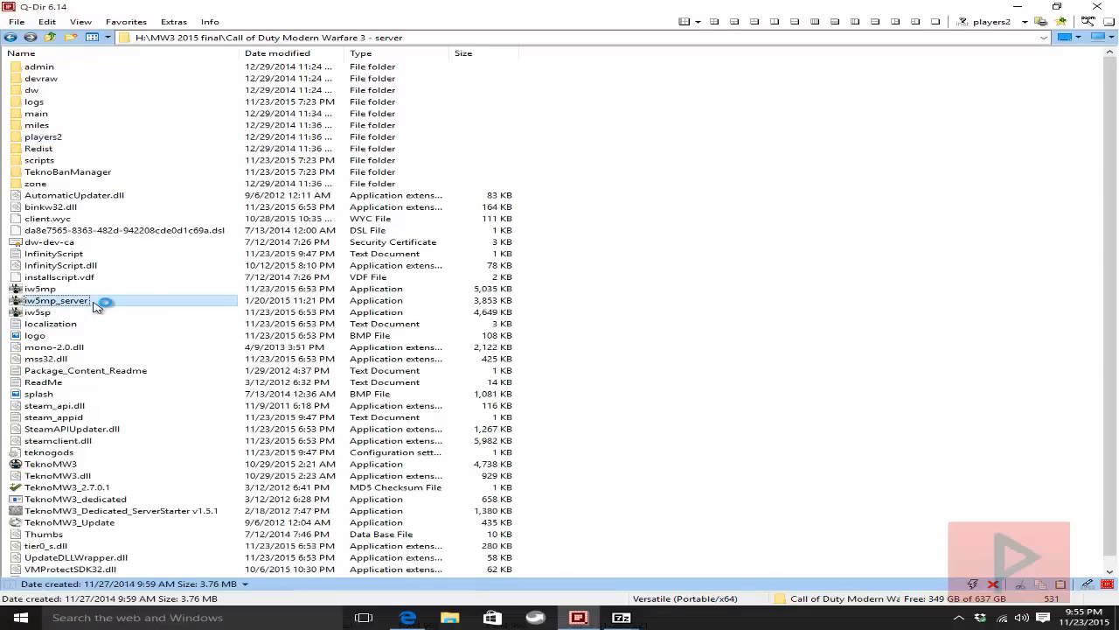
# - Launch iw5mp_server and begin entering the sv_maprotate and start_map commands in its console
pyautogui.doubleClick(56, 300)
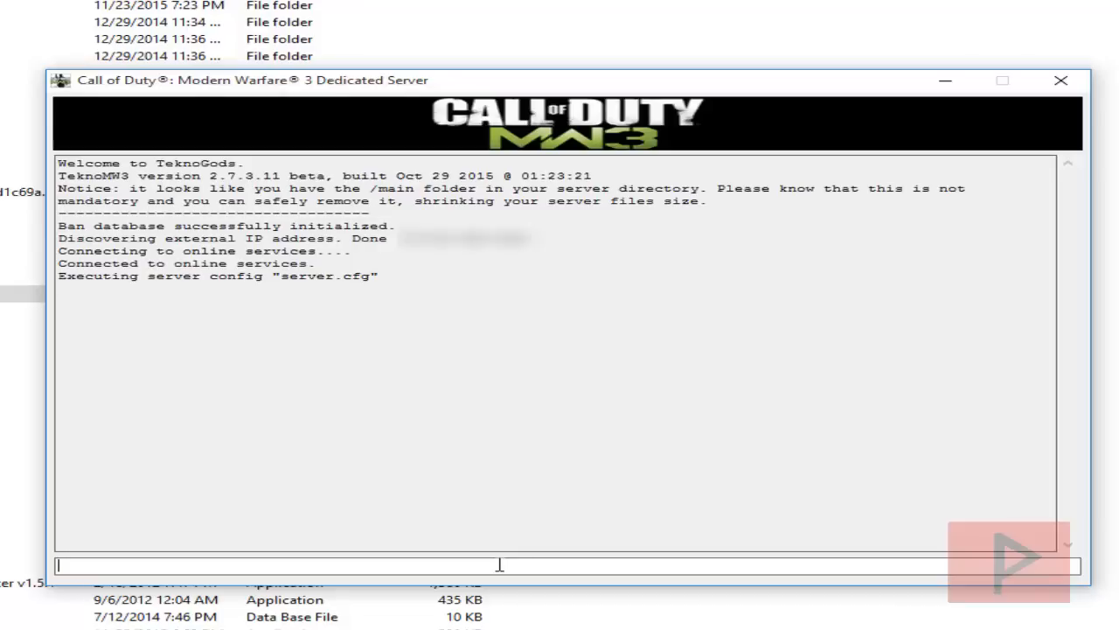
pyautogui.write('sv_map')
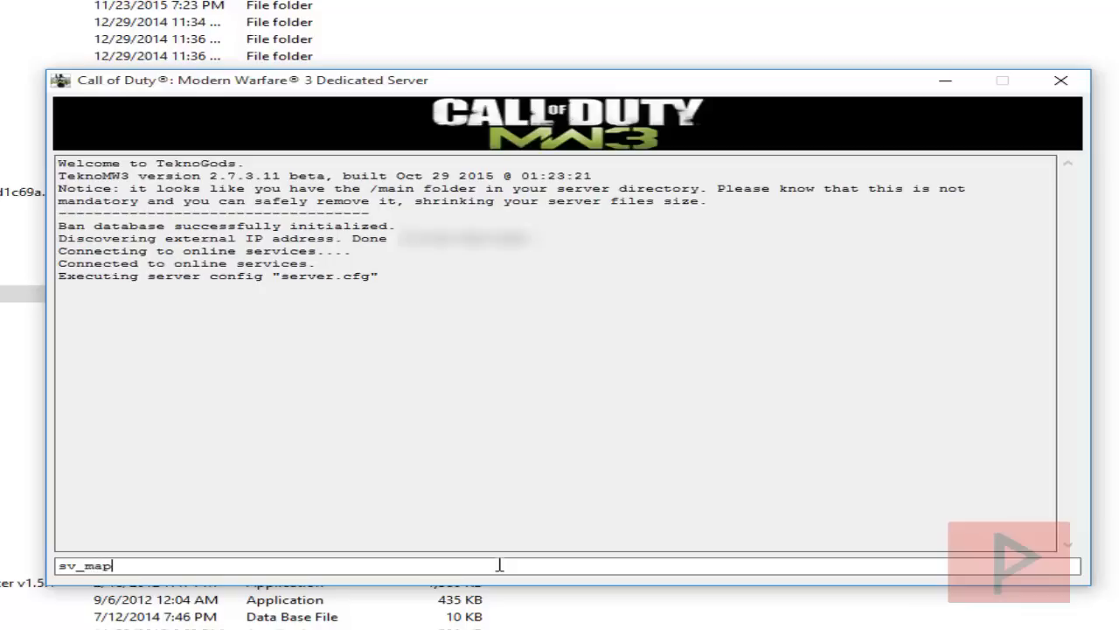
pyautogui.write('rotation')
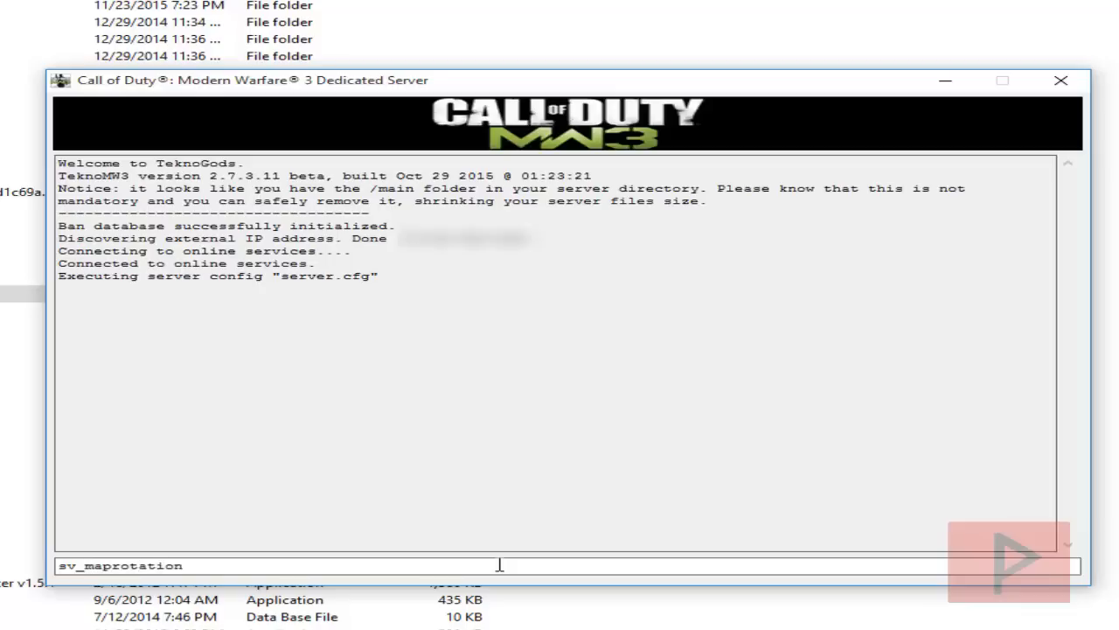
pyautogui.write('default')
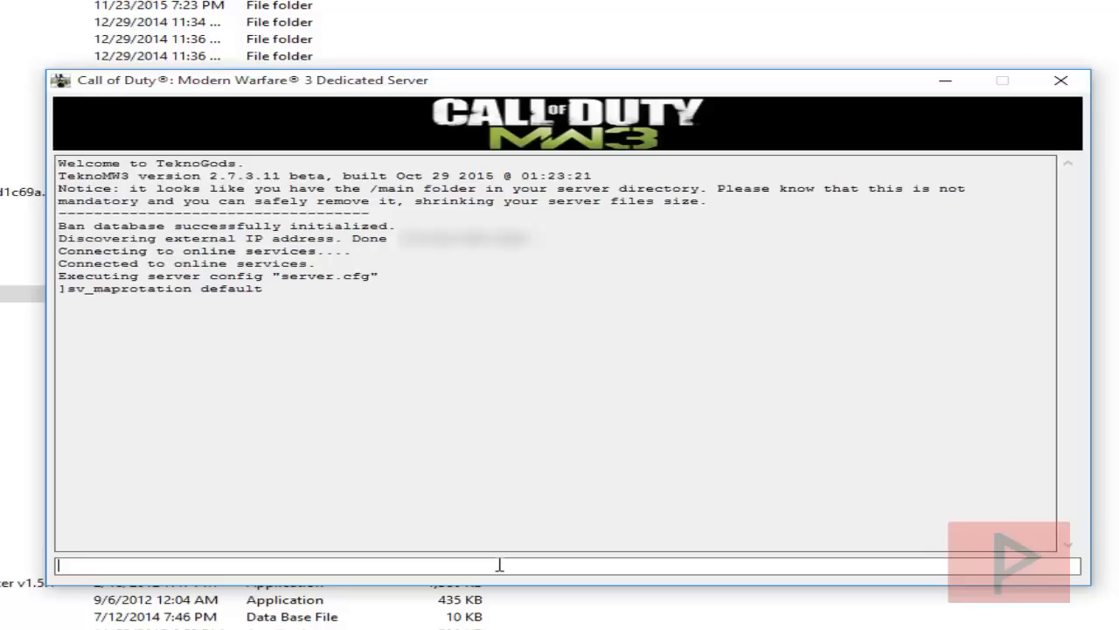
pyautogui.write('start_map')
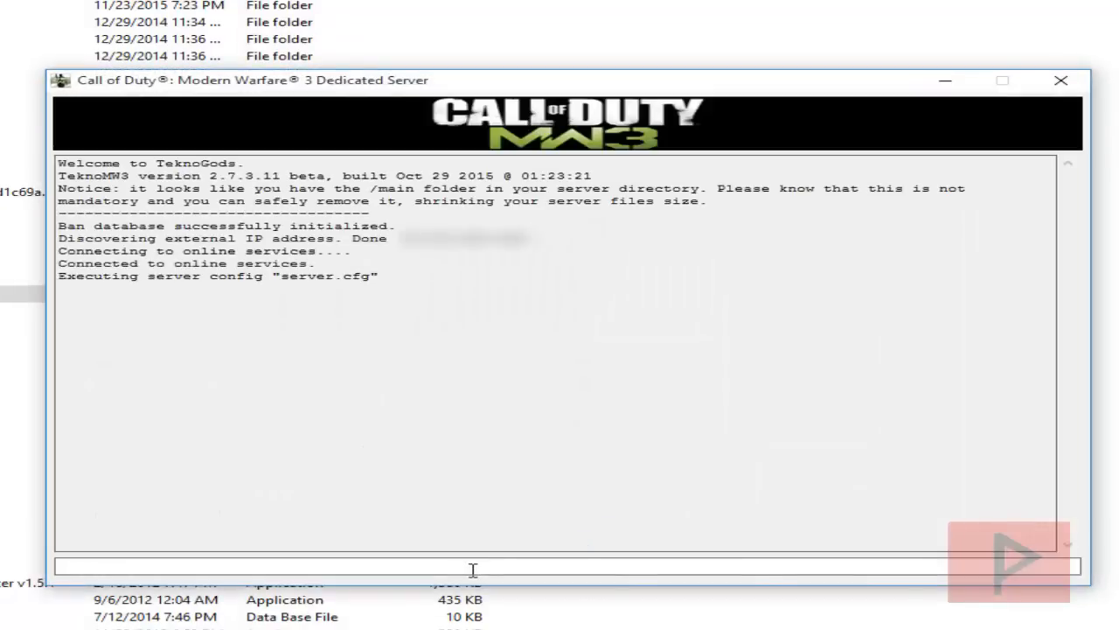
# - Run sv_maprotate default and then start_map_rotate so the server cycles its maps
pyautogui.write('sv_maprotate de')
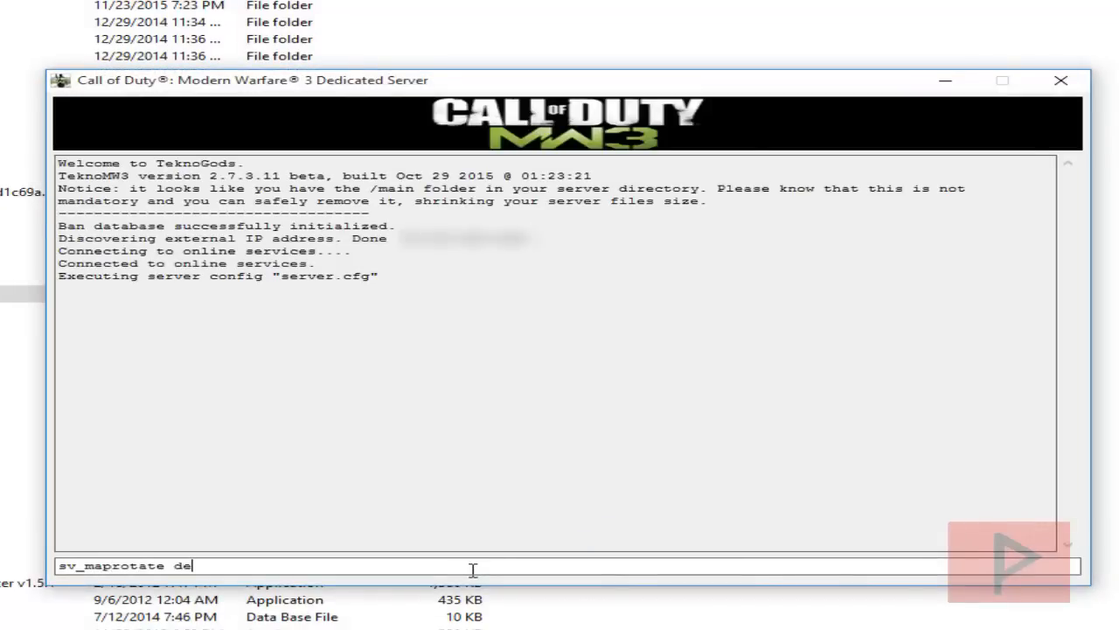
pyautogui.press('enter')
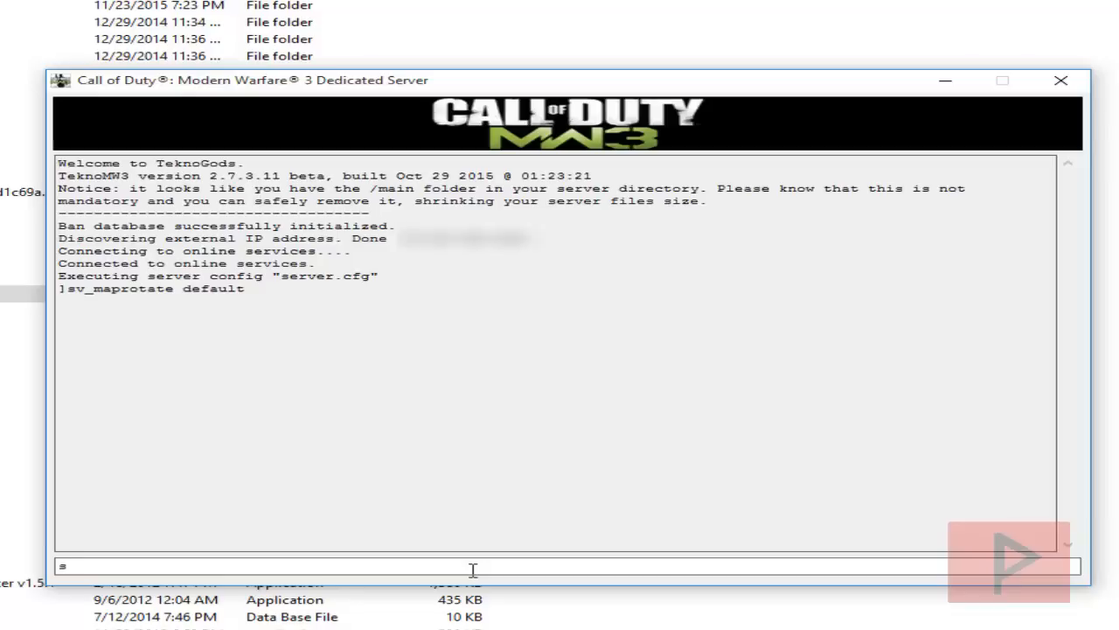
pyautogui.write('start_map_rotat')
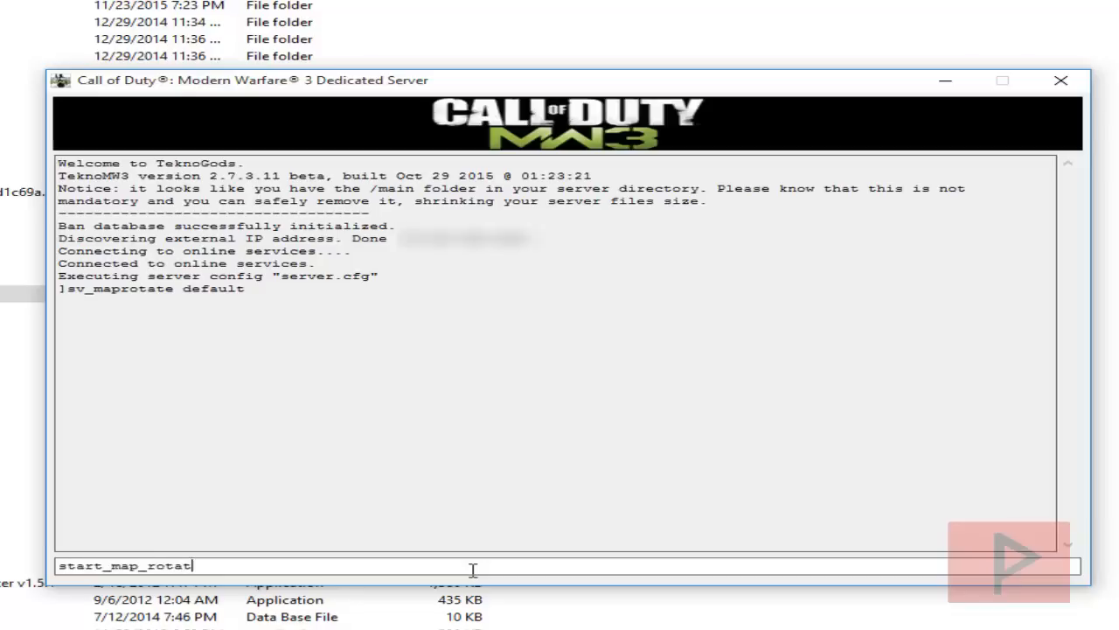
pyautogui.press('enter')
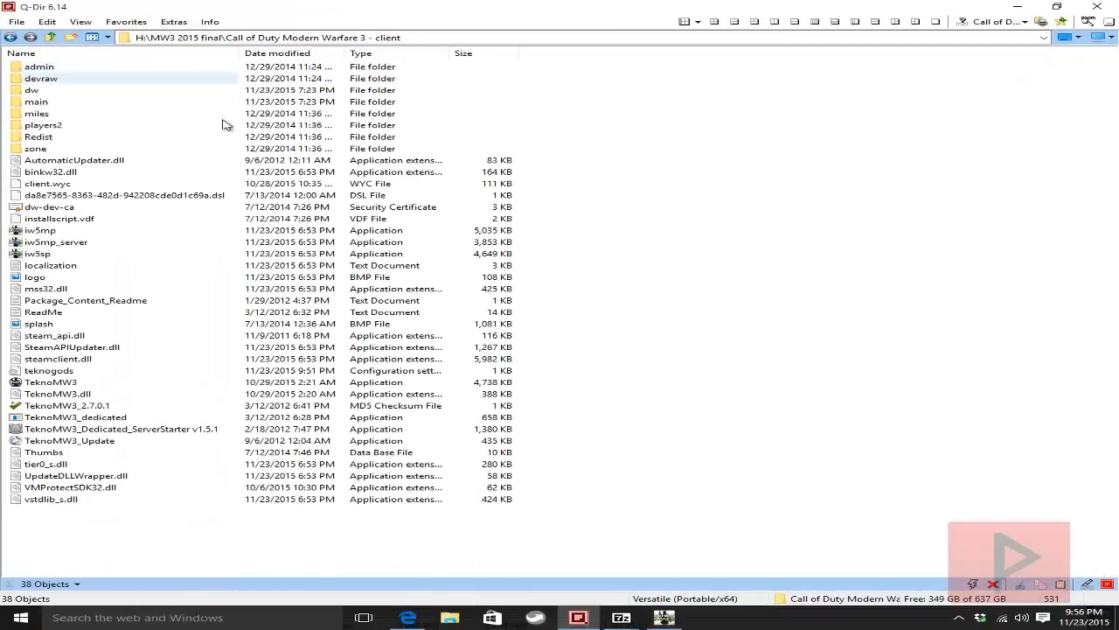
# - Run TeknoMW3 from the client folder and hit Play to reach the multiplayer menu
pyautogui.click(49, 382)
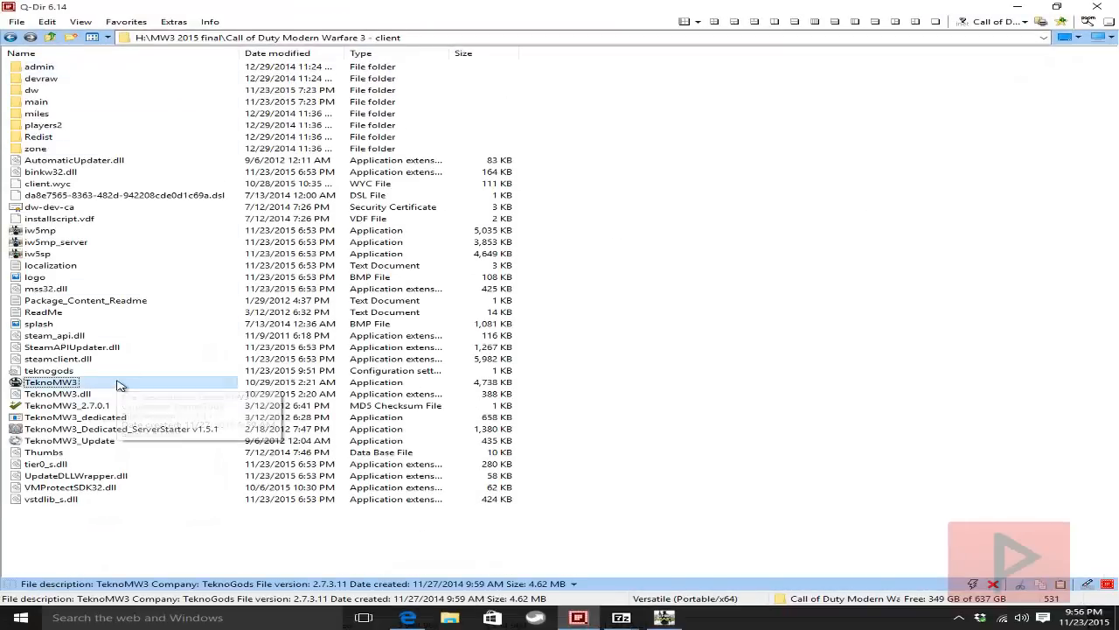
pyautogui.doubleClick(51, 382)
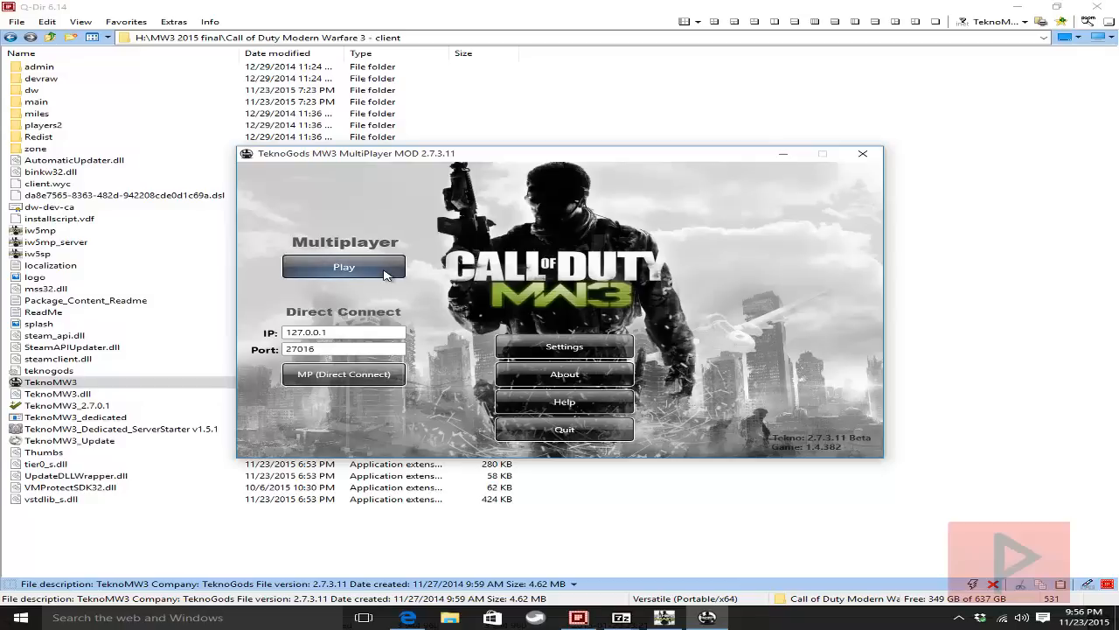
pyautogui.click(343, 266)
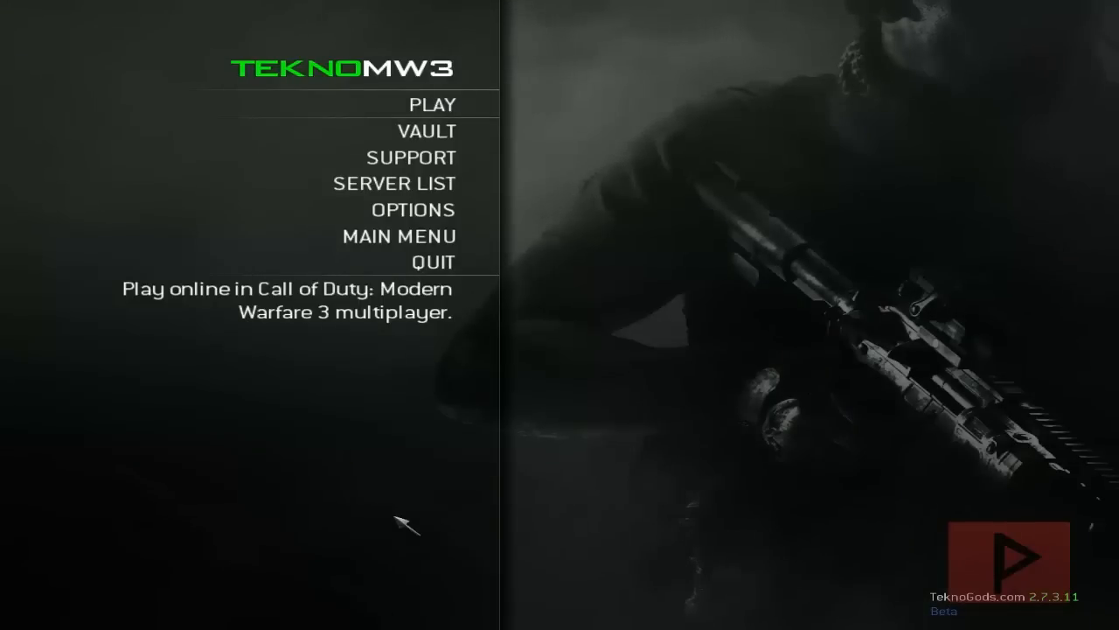
pyautogui.moveTo(411, 210)
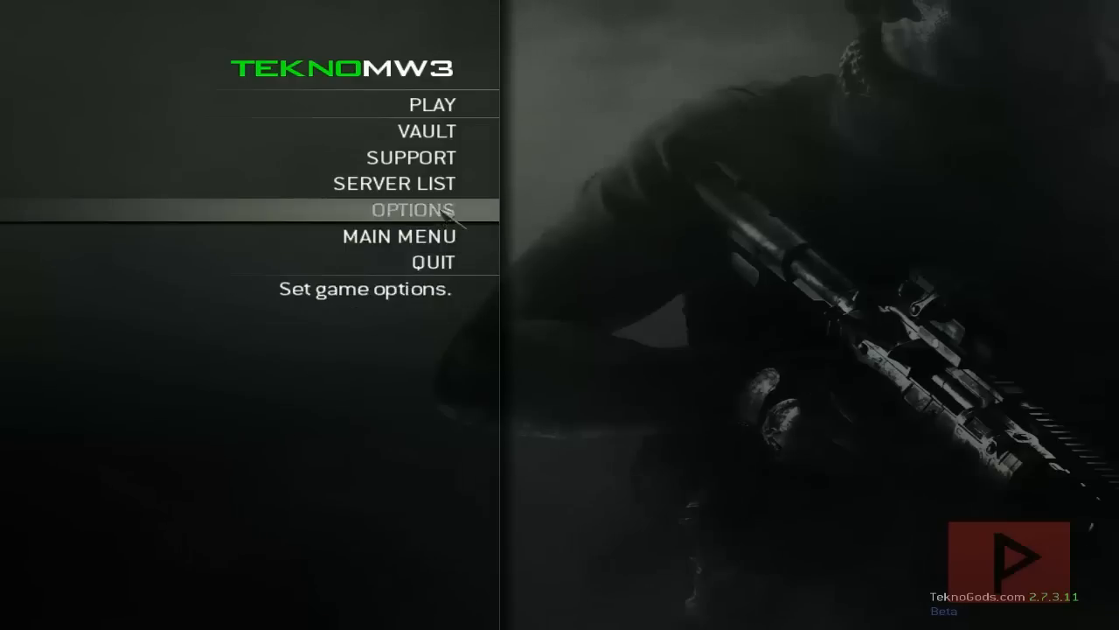
# - Connect to the Modern Warfare 3 Versatile server from the dedicated server list
pyautogui.click(409, 210)
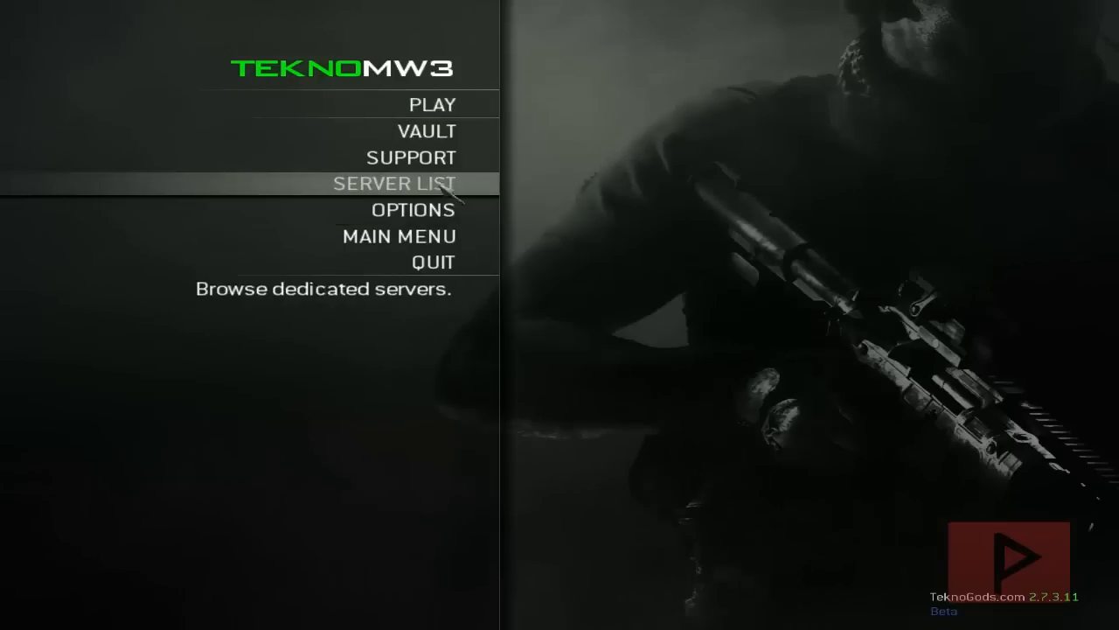
pyautogui.click(399, 184)
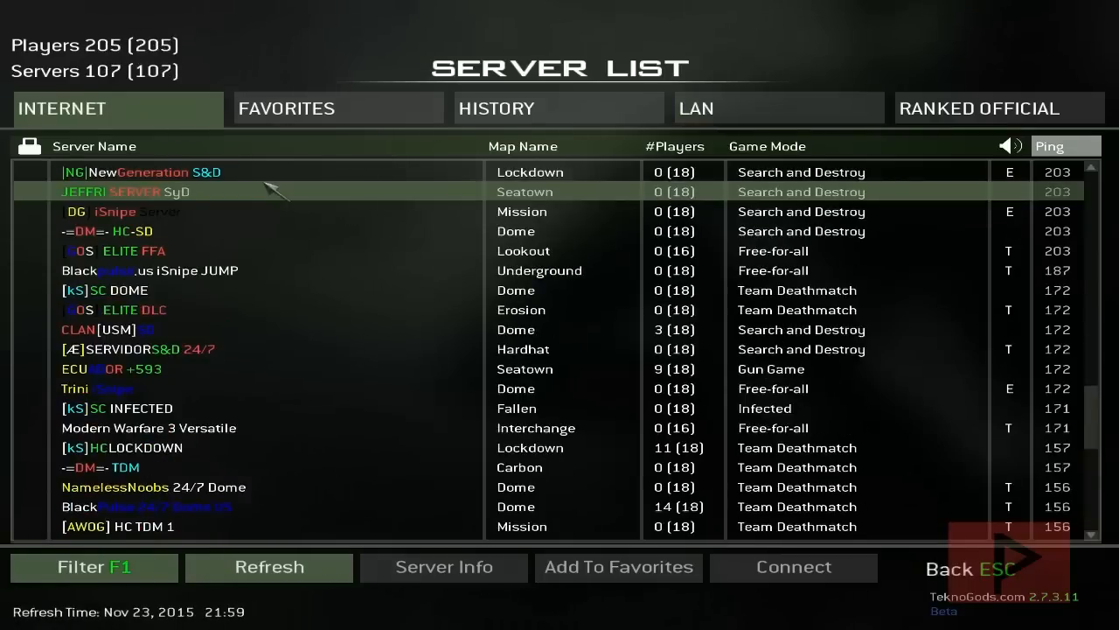
pyautogui.click(148, 427)
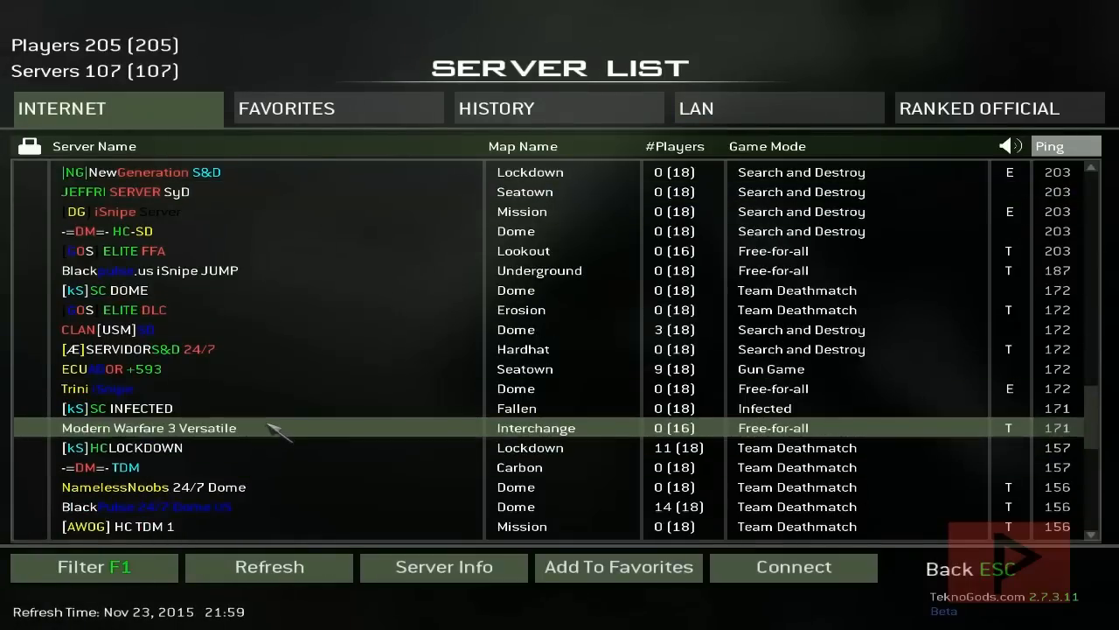
pyautogui.click(794, 567)
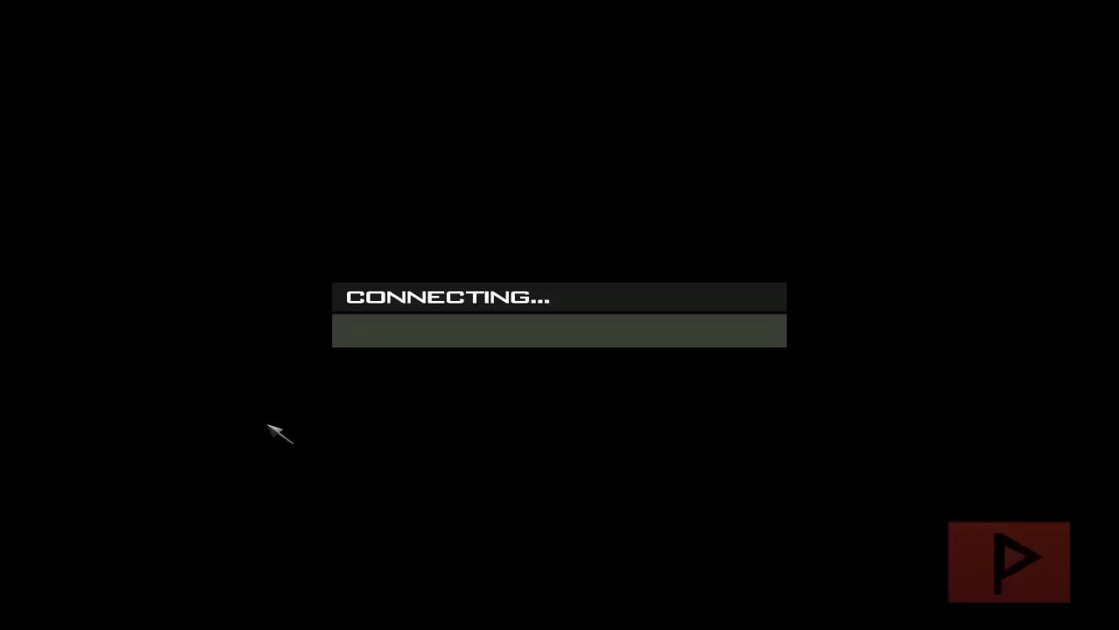